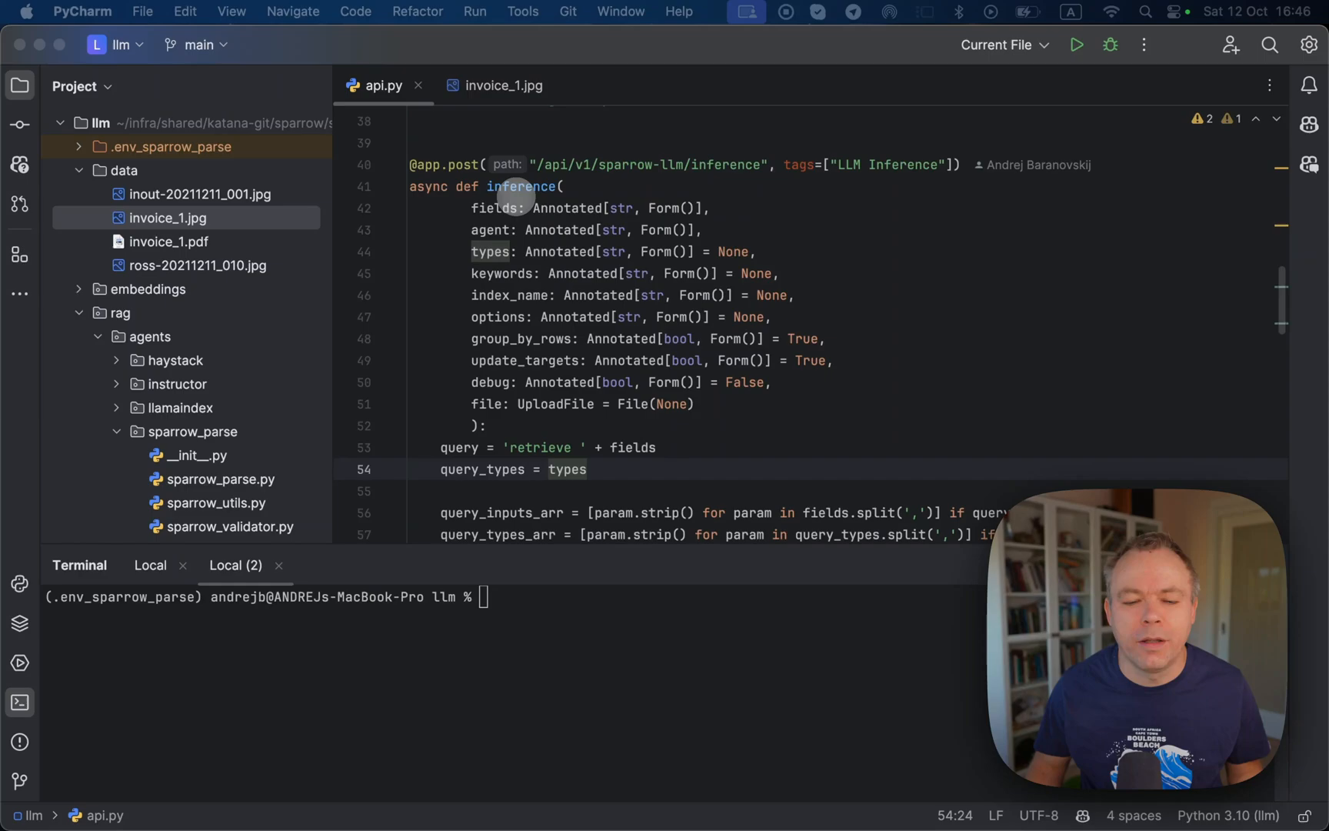
pyautogui.moveTo(520, 186)
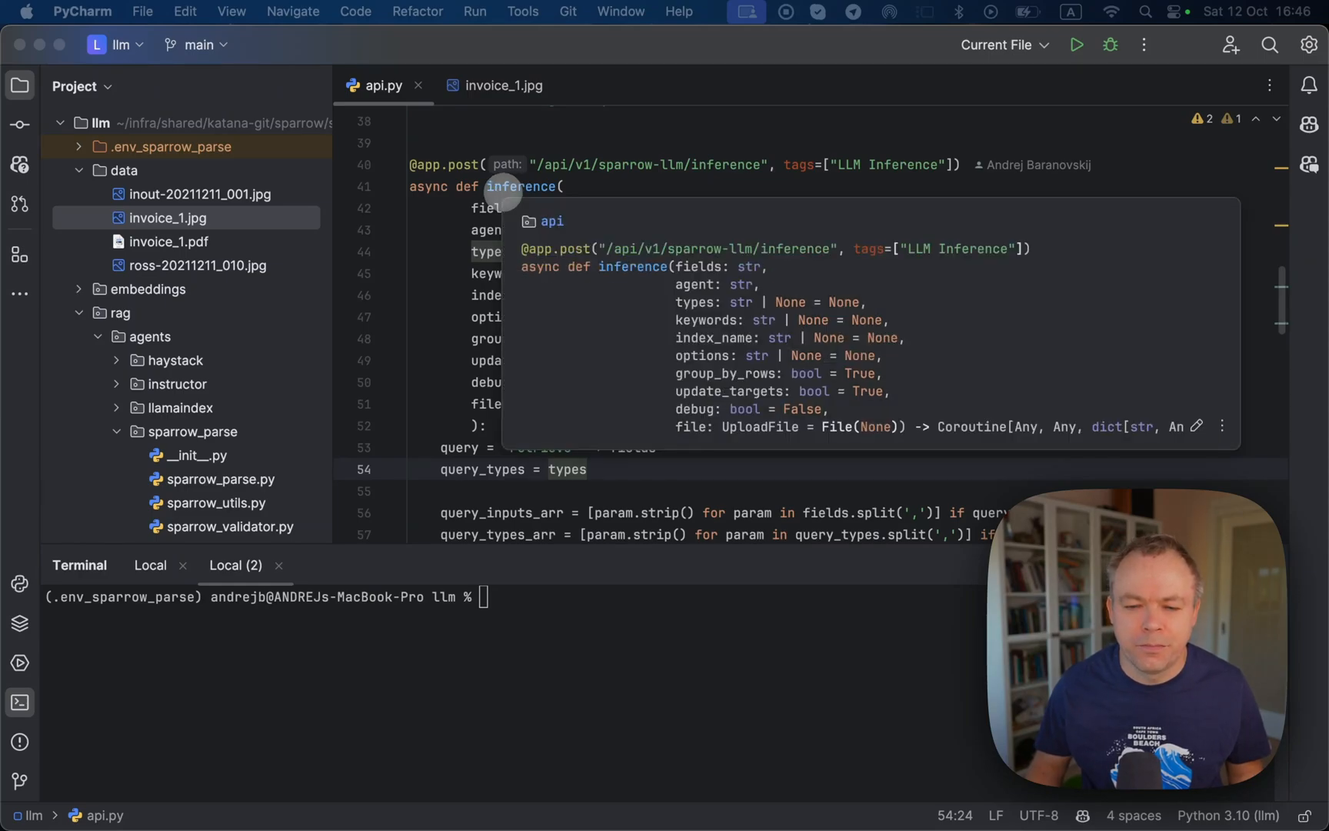
# - Run 'python api.py --port 8000' in the terminal to start the Sparrow LLM API server
pyautogui.scroll(-3)
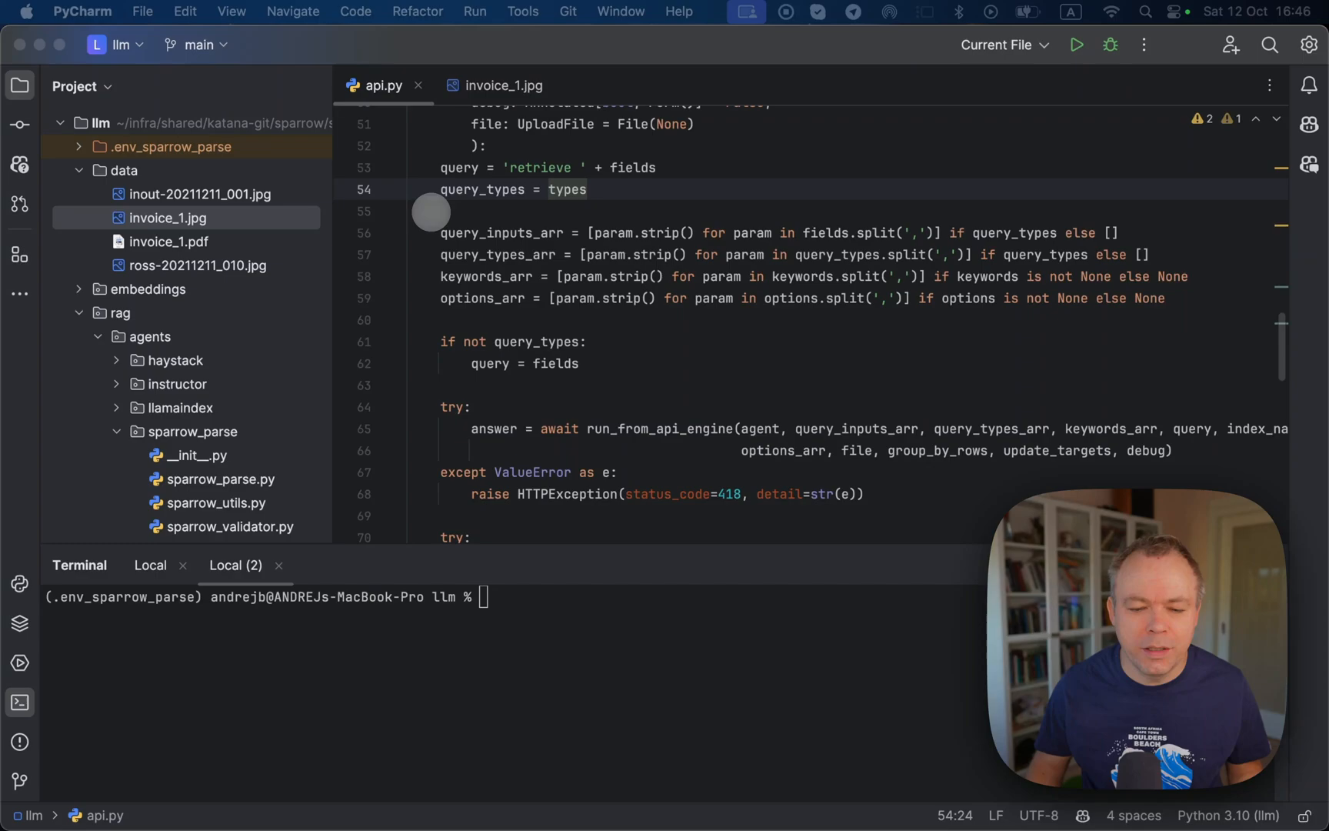
pyautogui.scroll(-3)
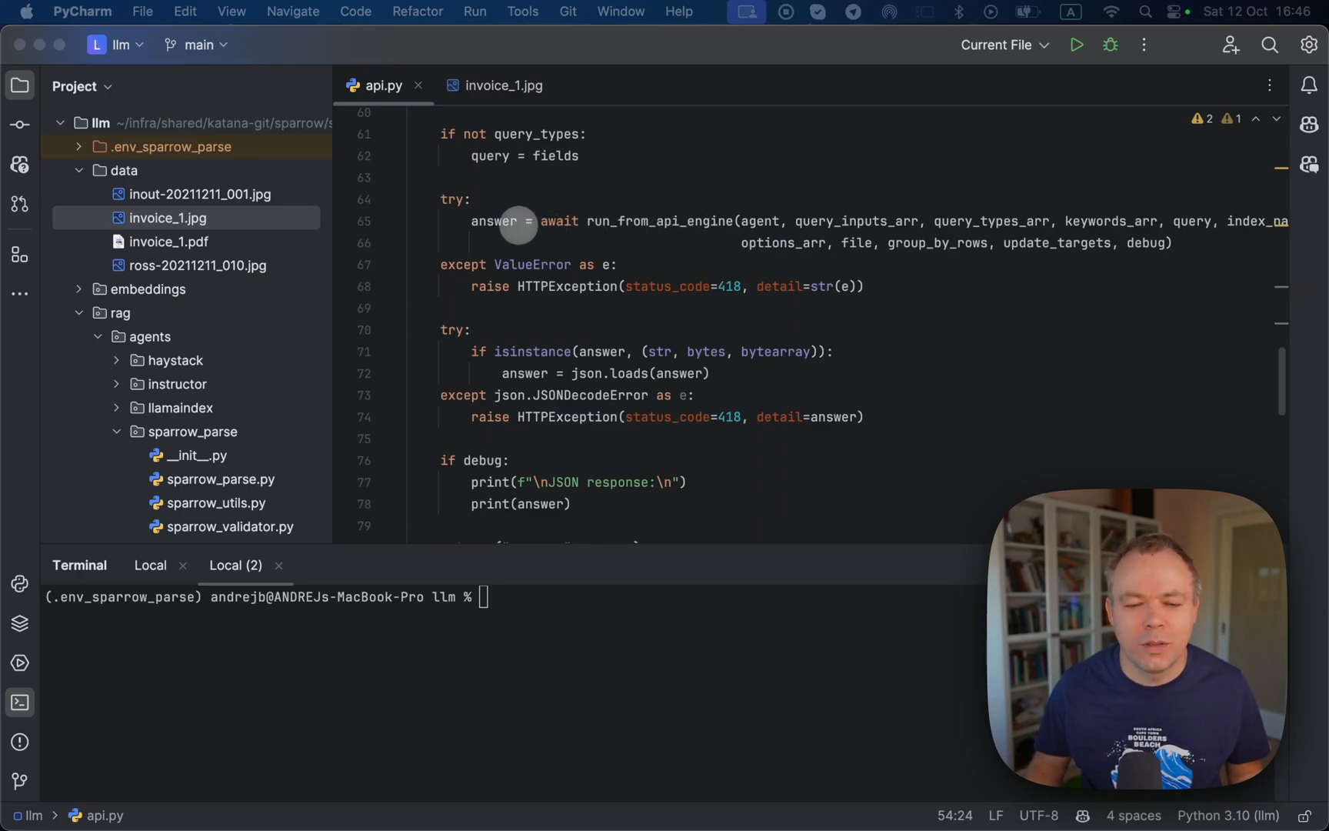
pyautogui.moveTo(518, 305)
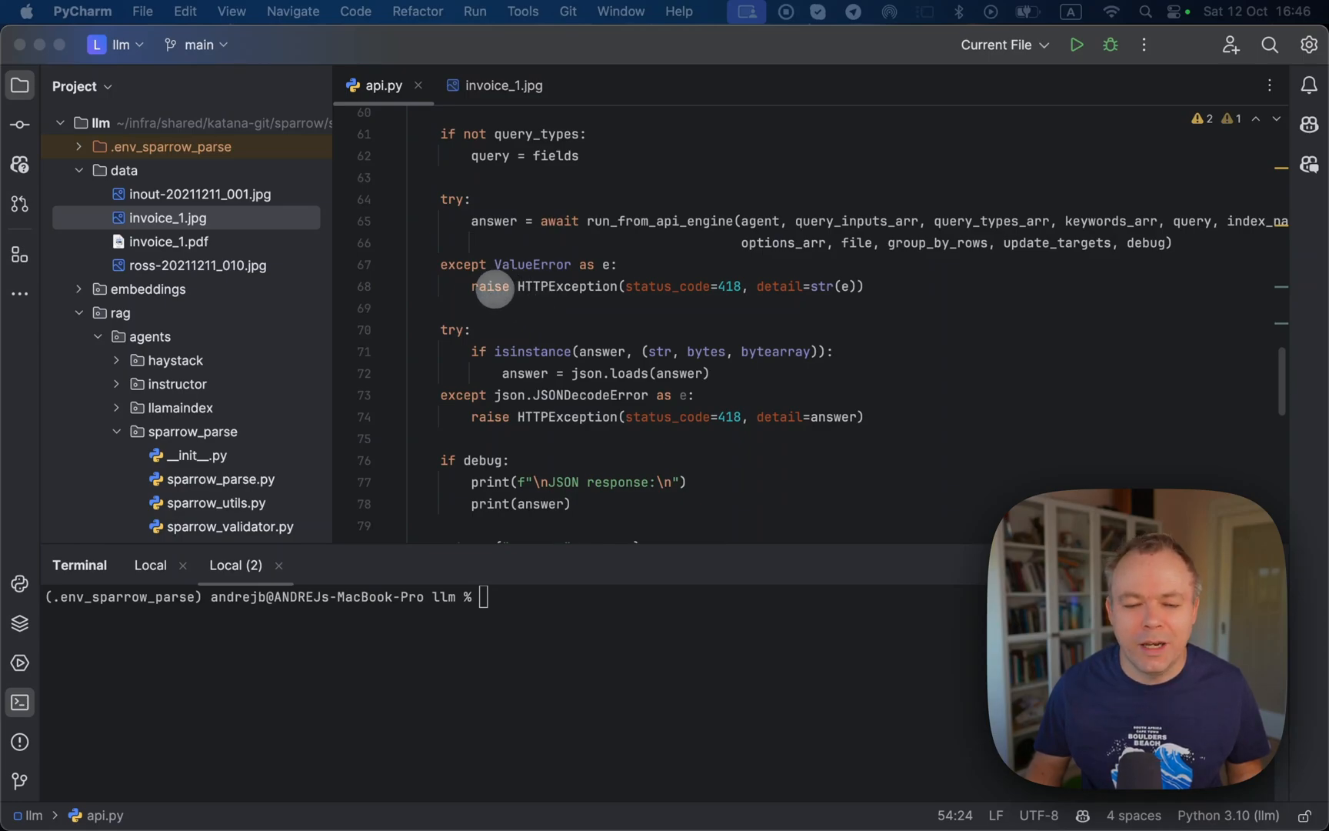
pyautogui.moveTo(580, 368)
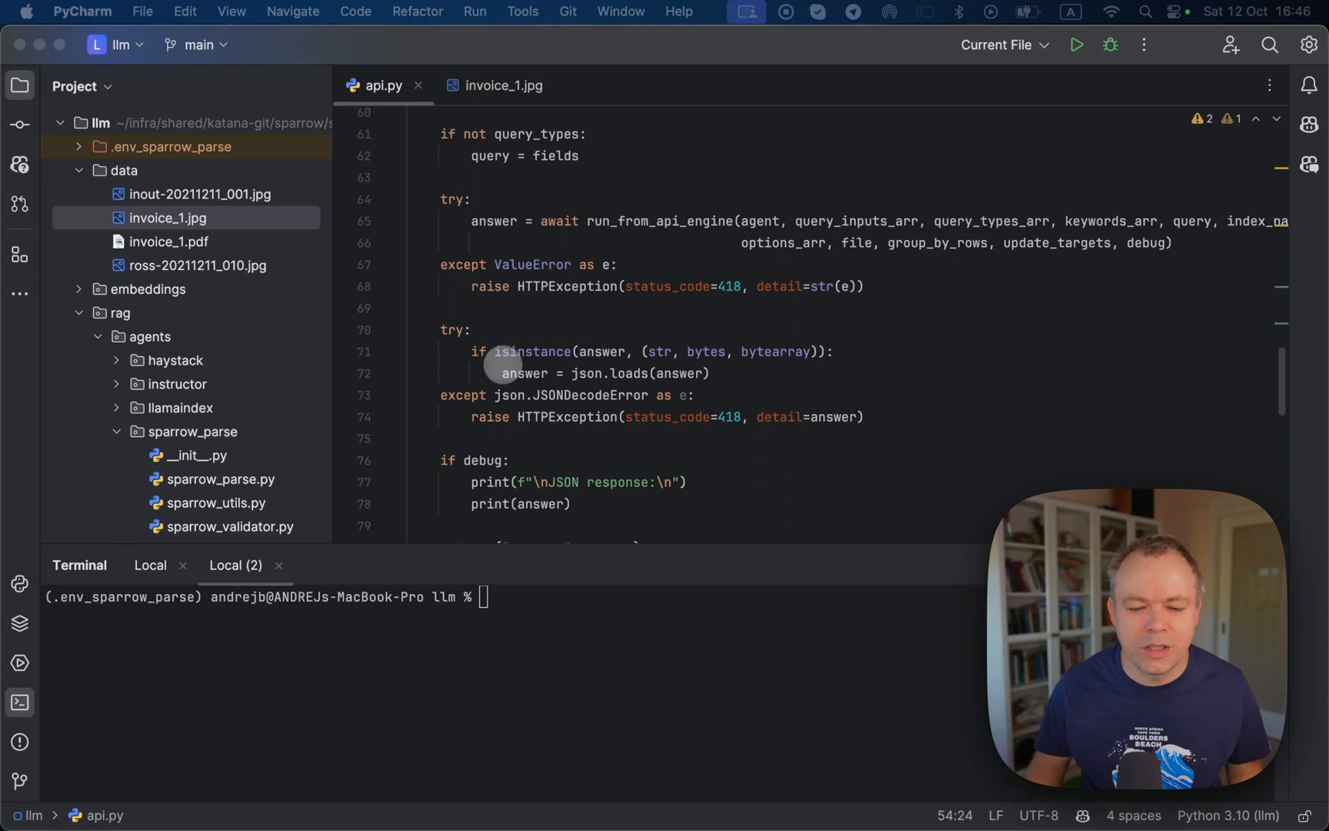
pyautogui.moveTo(472, 438)
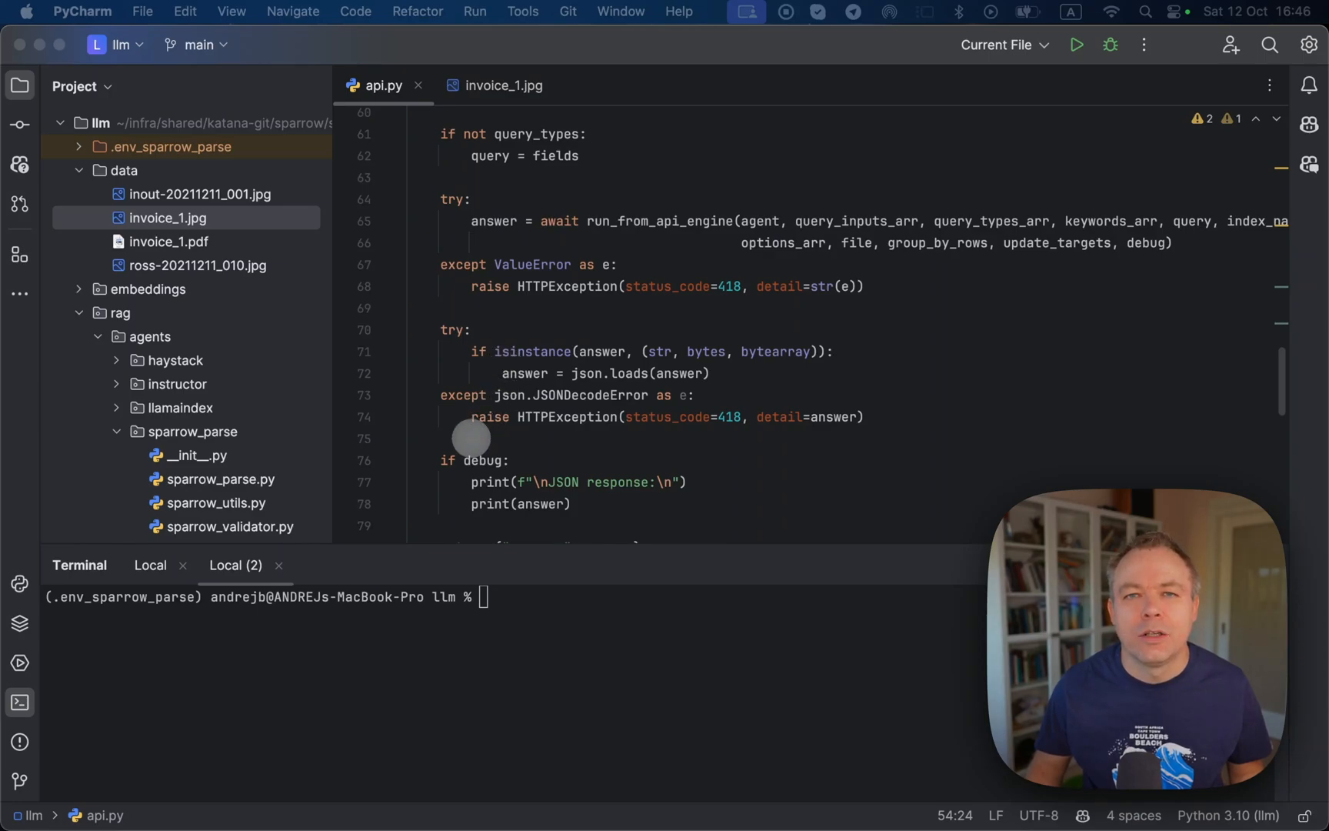
pyautogui.moveTo(454, 472)
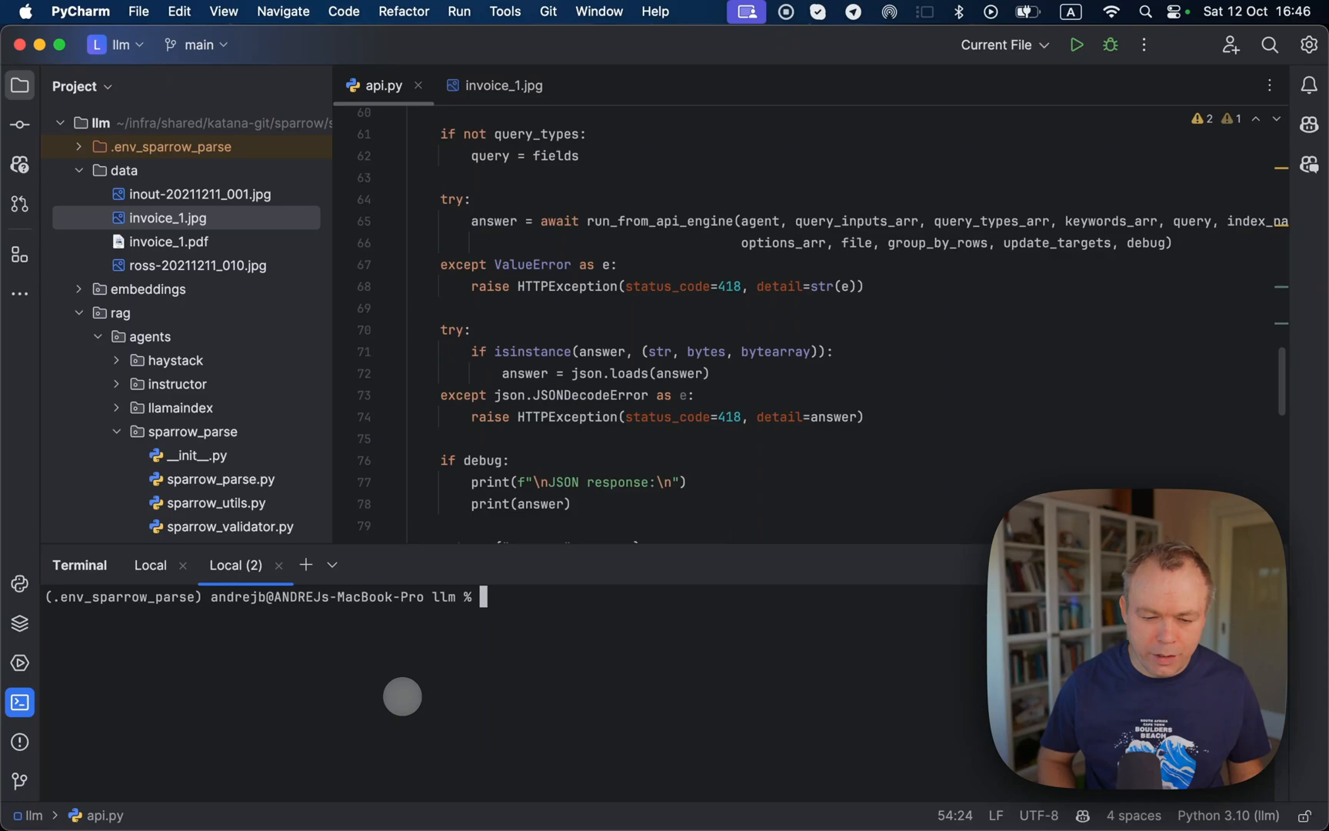
pyautogui.write('python api.py --port 8000')
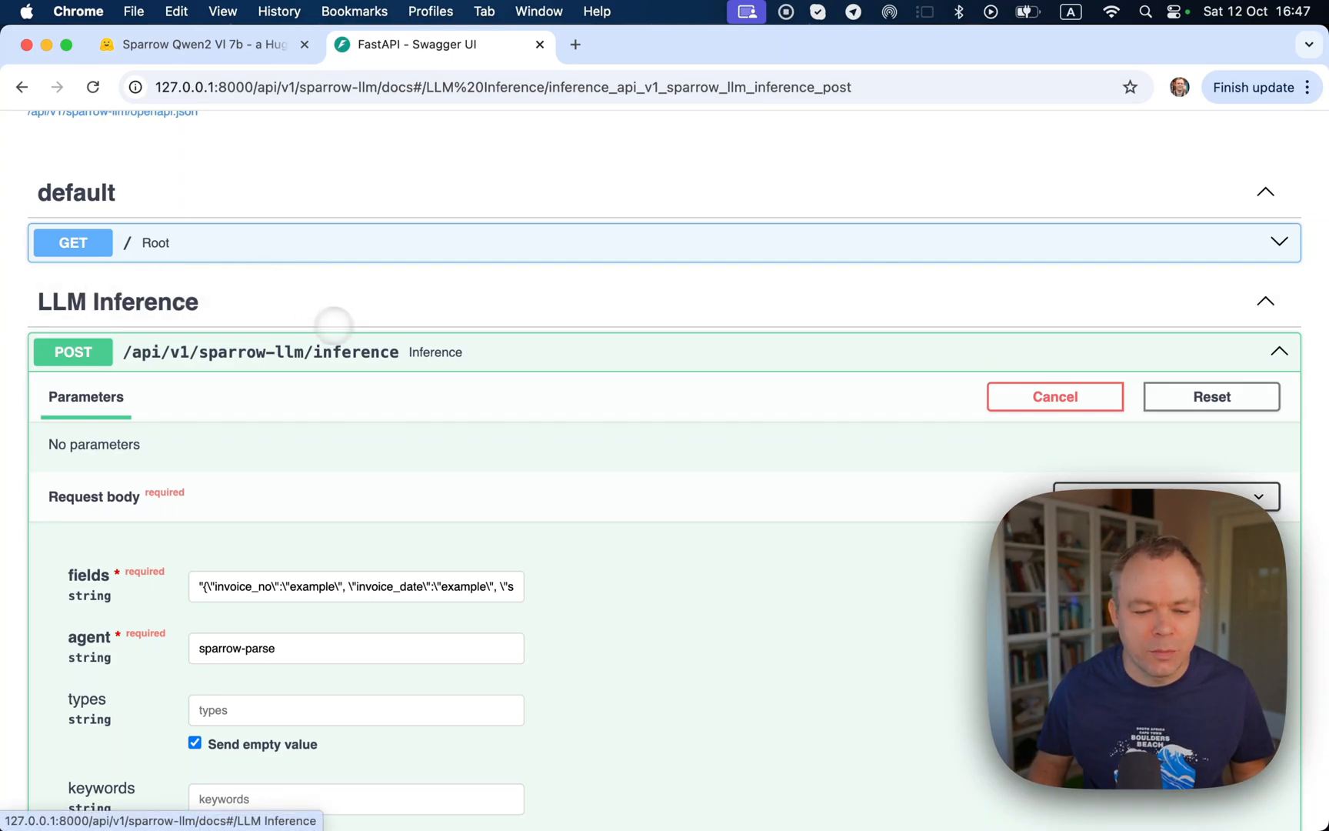
pyautogui.scroll(-3)
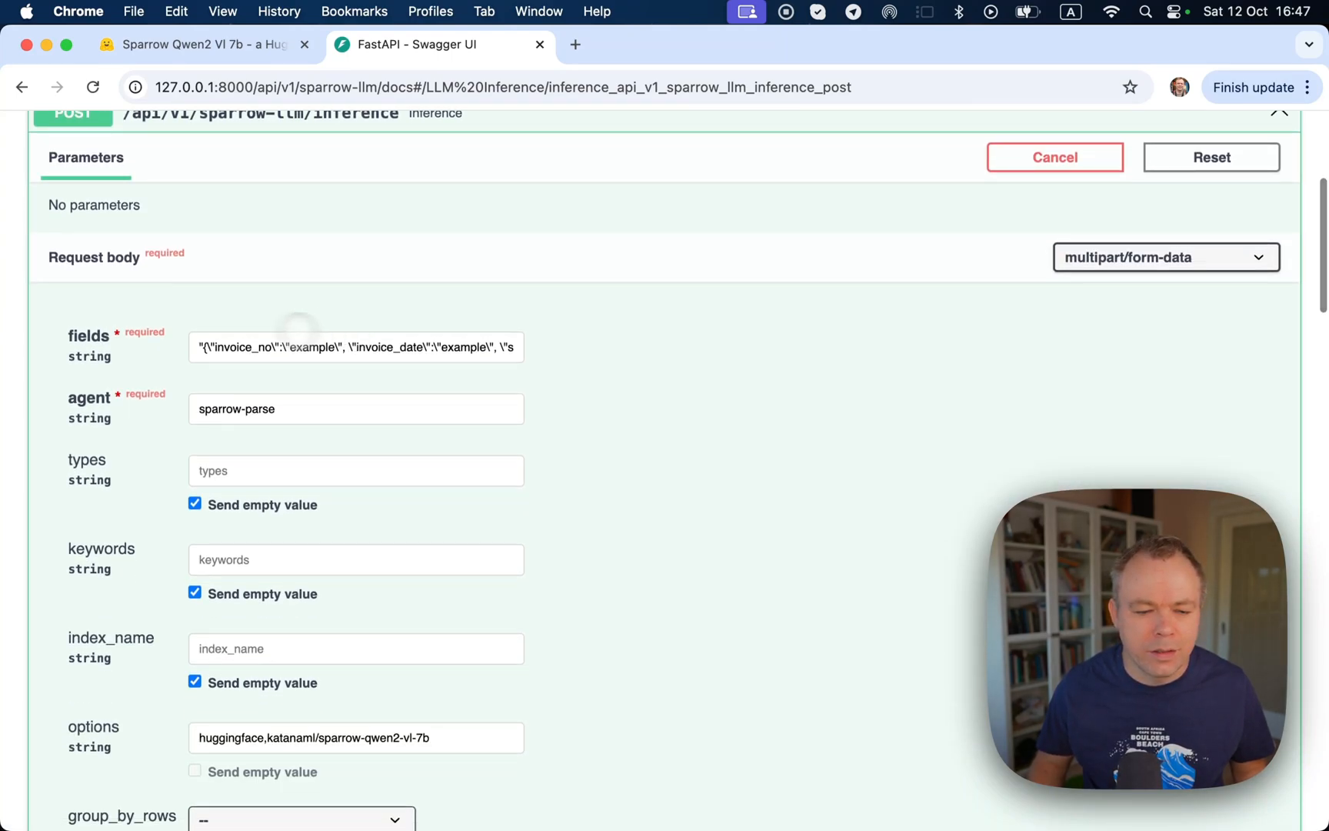
pyautogui.scroll(-3)
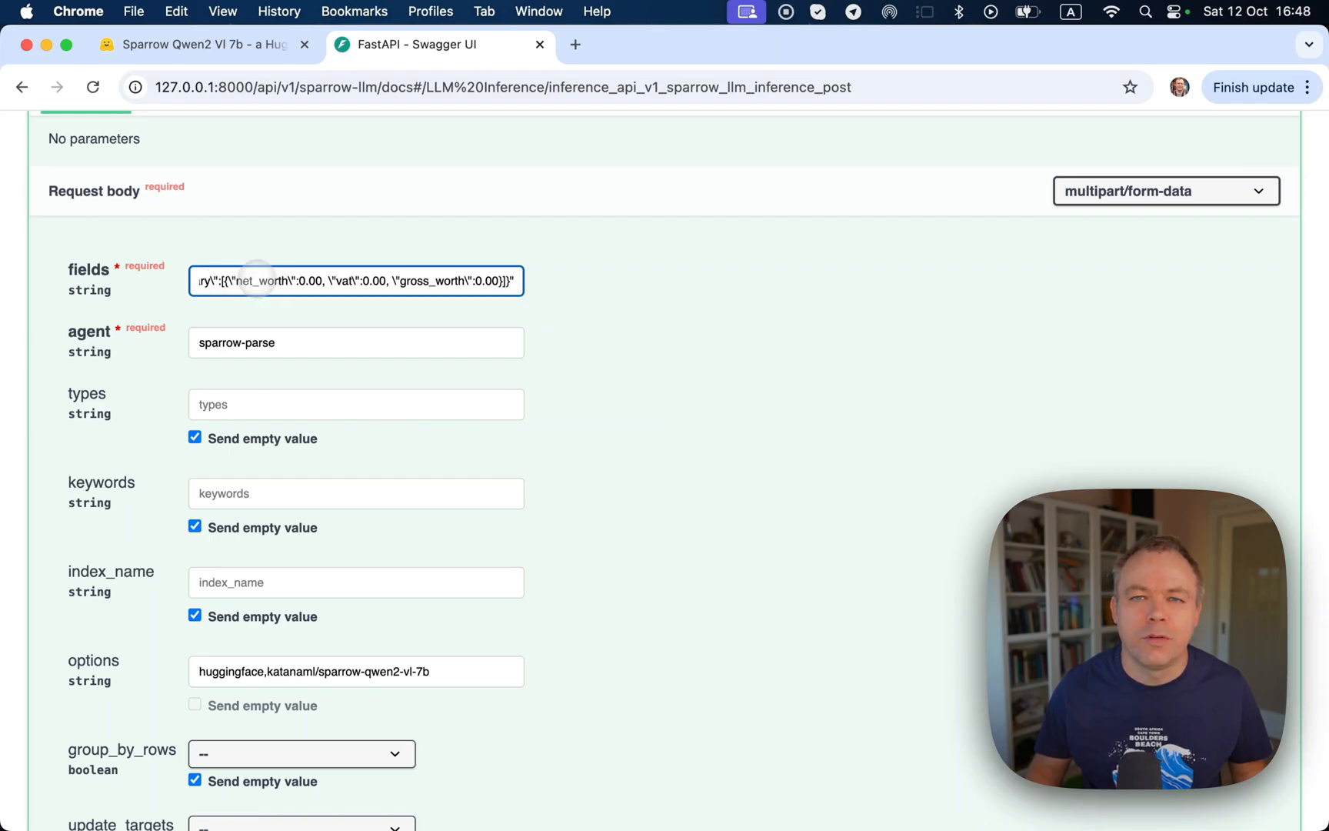
pyautogui.moveTo(214, 501)
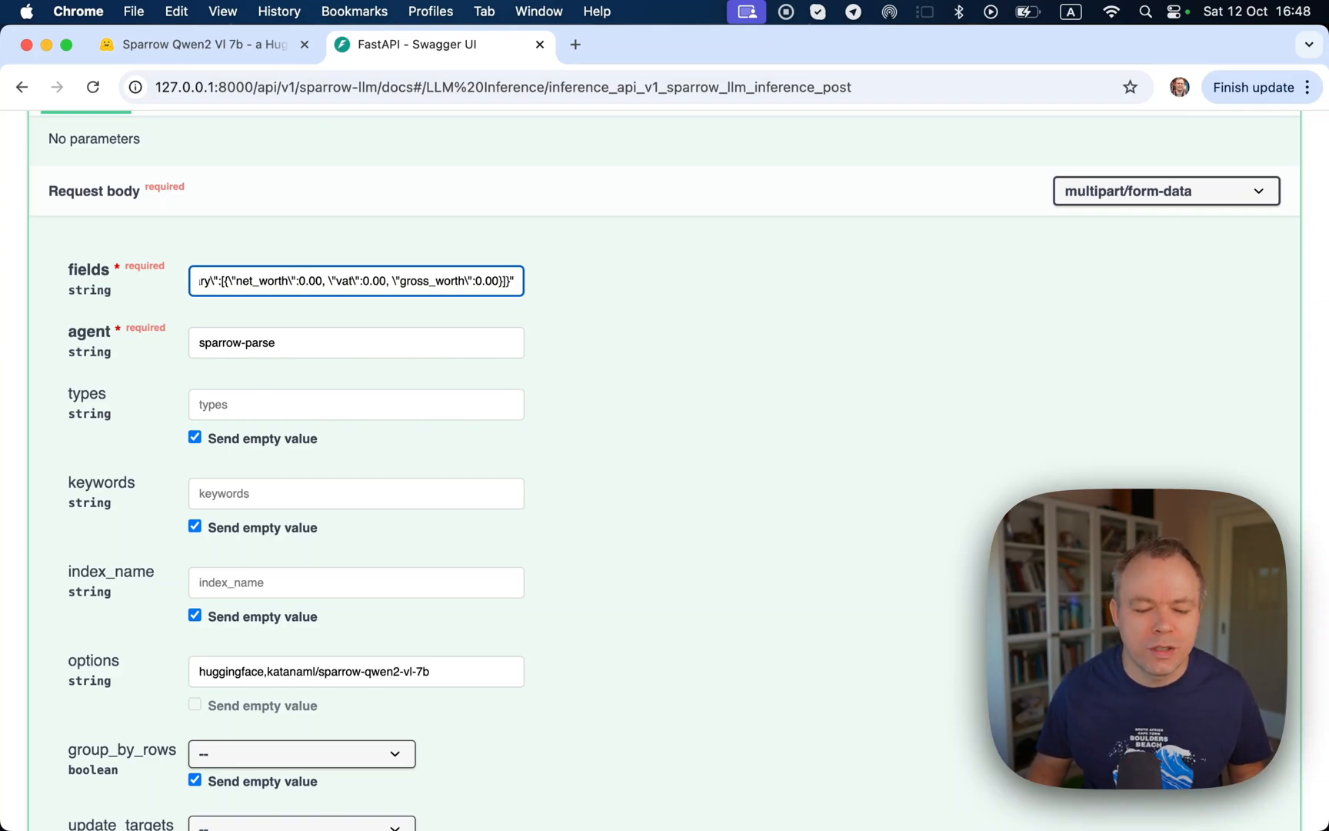
pyautogui.scroll(-3)
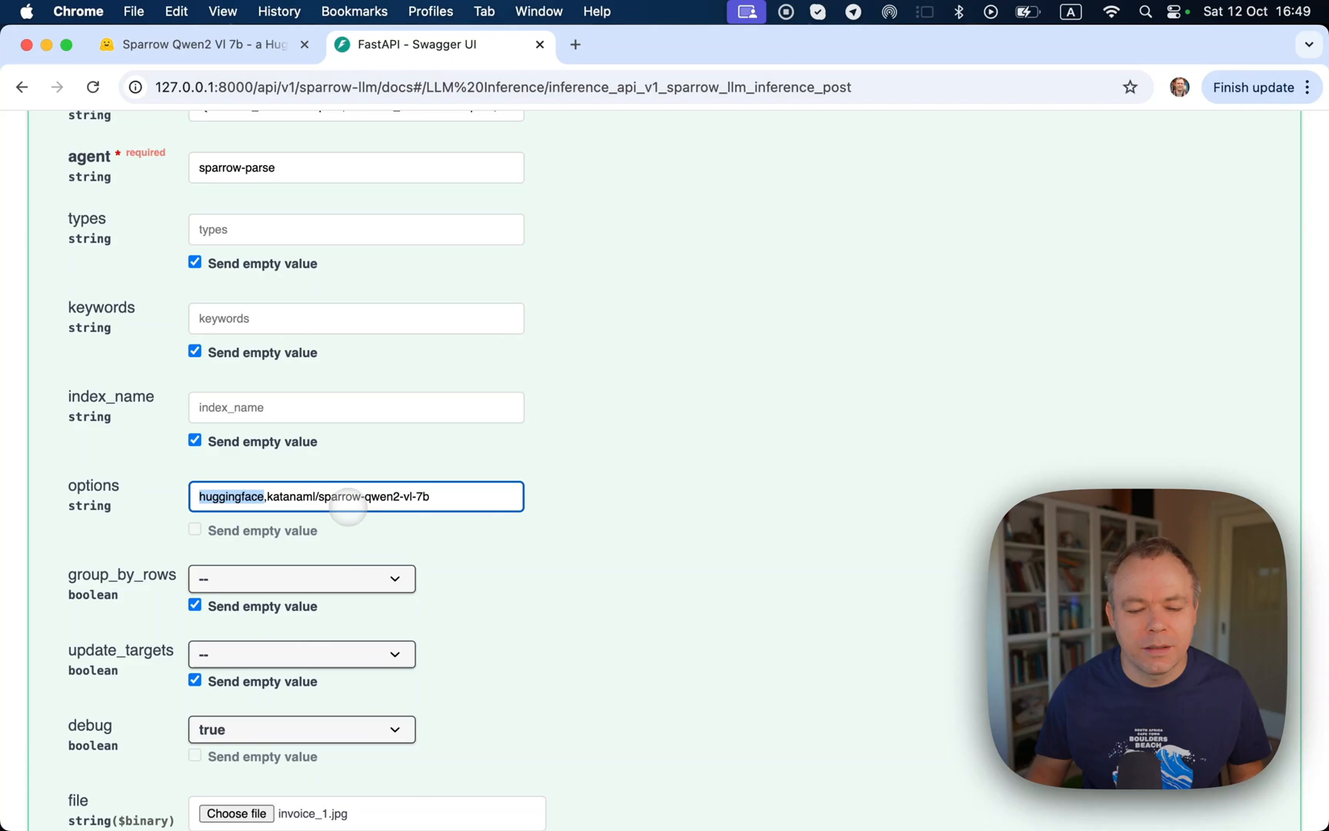
pyautogui.moveTo(344, 497)
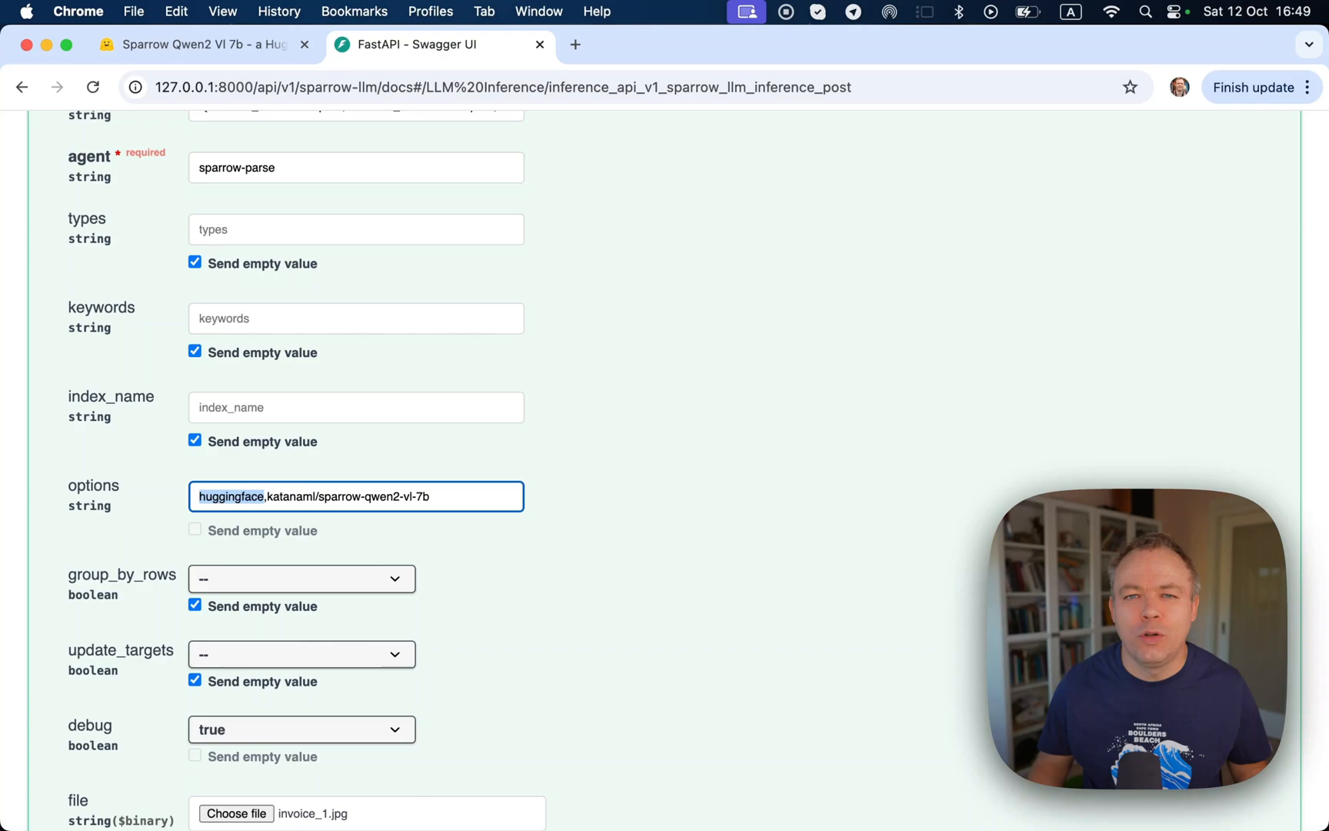
pyautogui.scroll(-3)
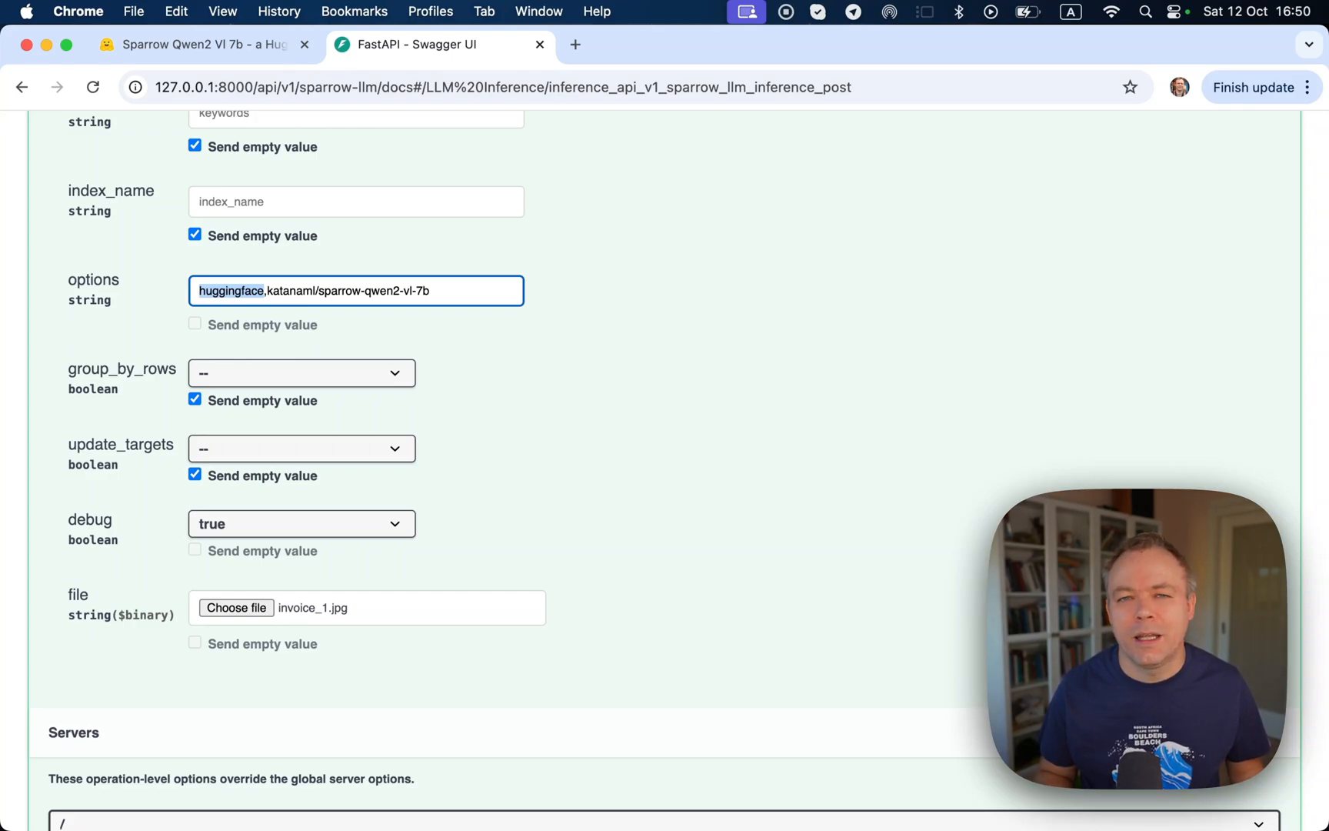
pyautogui.scroll(3)
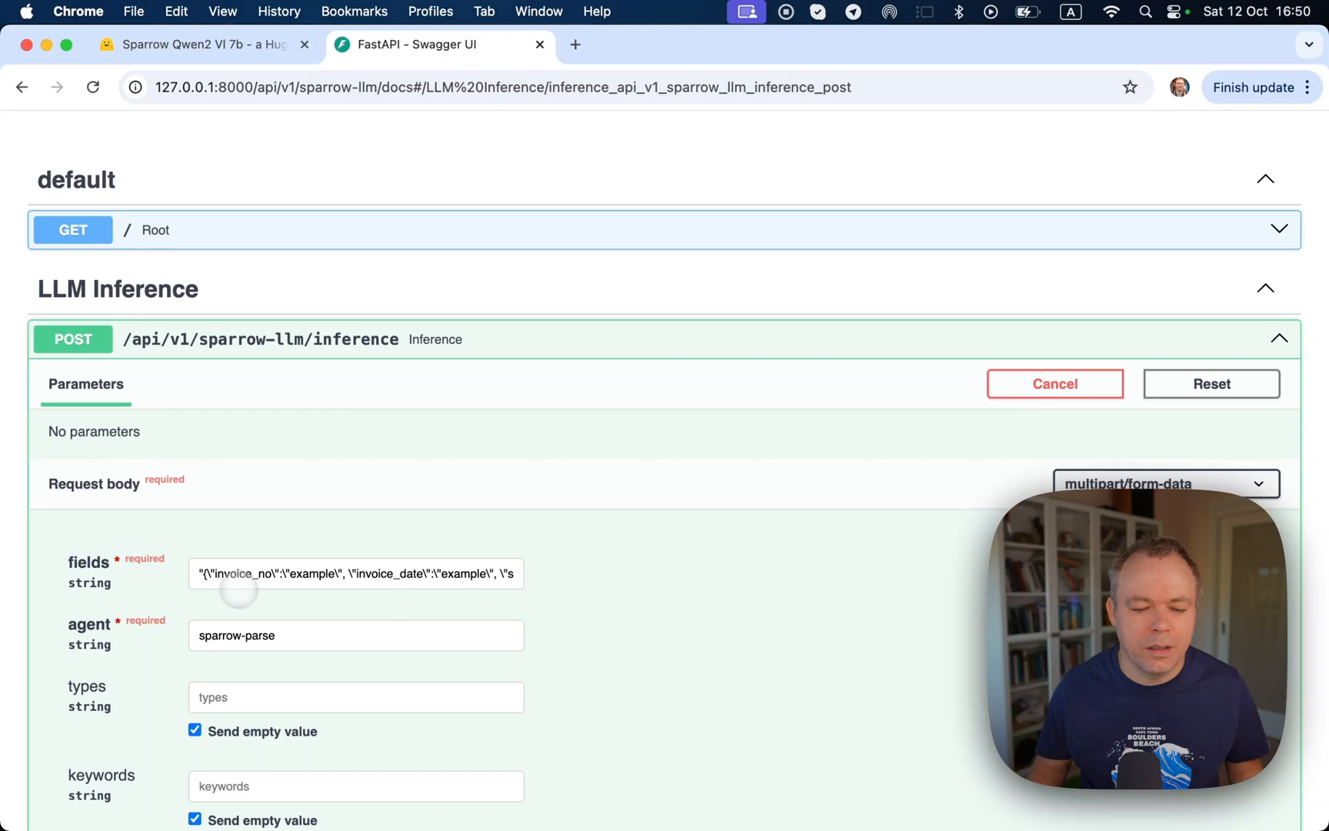
pyautogui.scroll(-3)
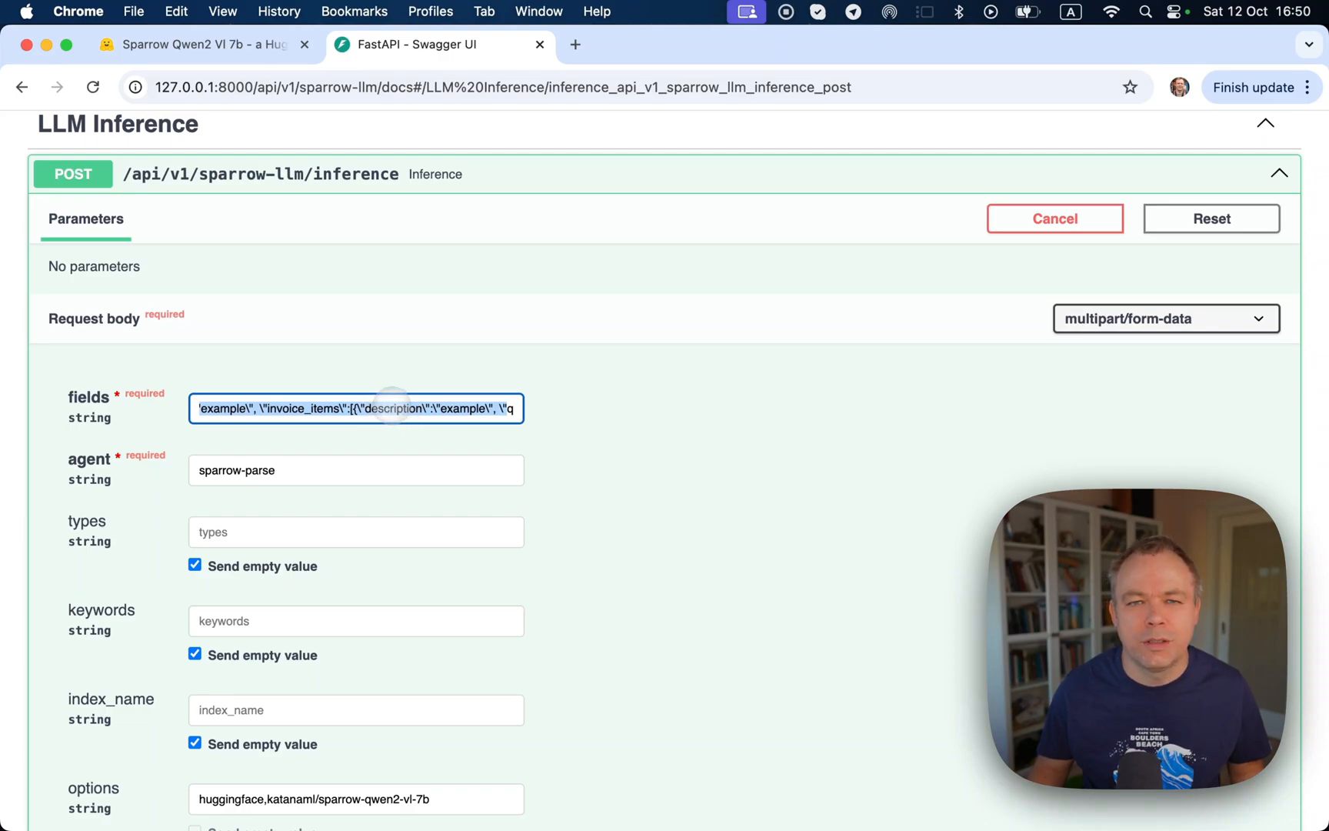
pyautogui.scroll(-3)
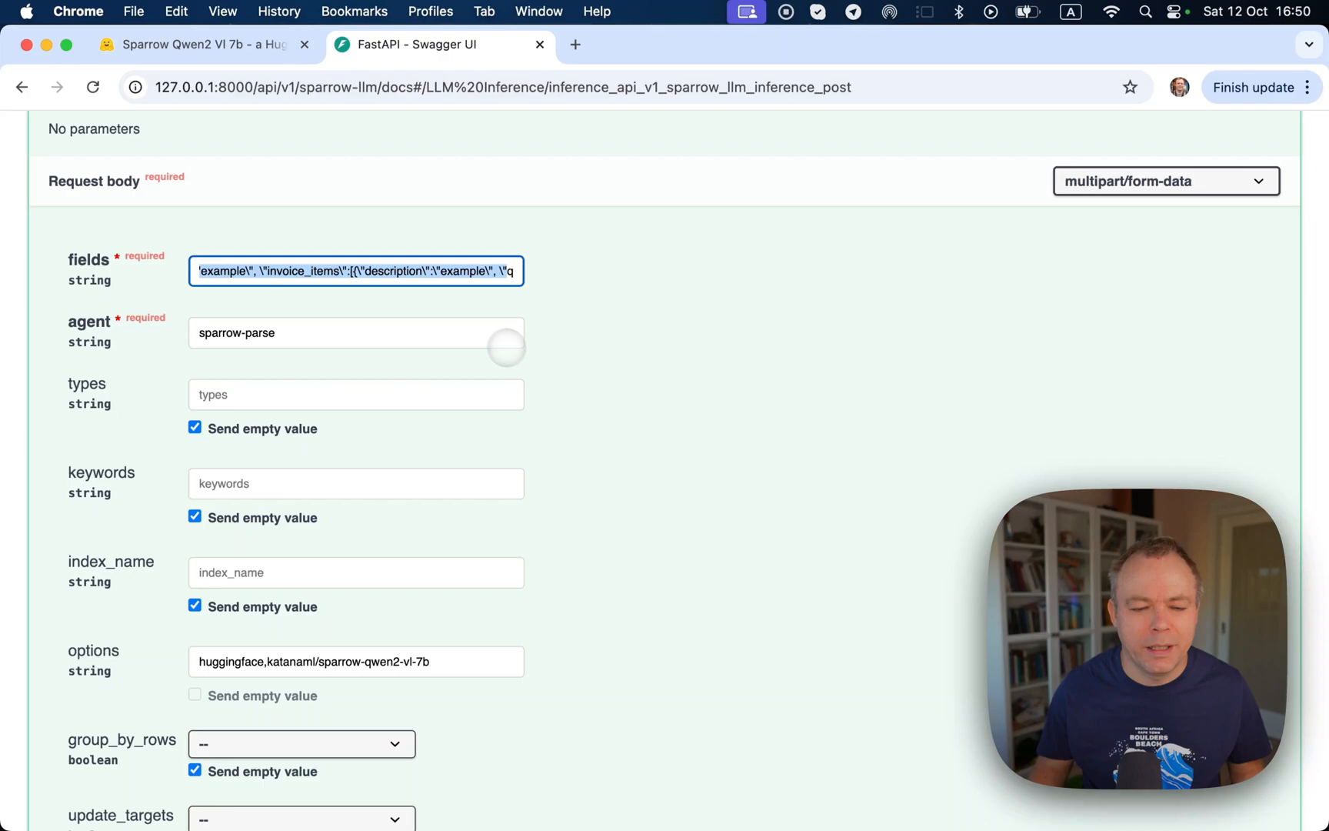
pyautogui.scroll(-3)
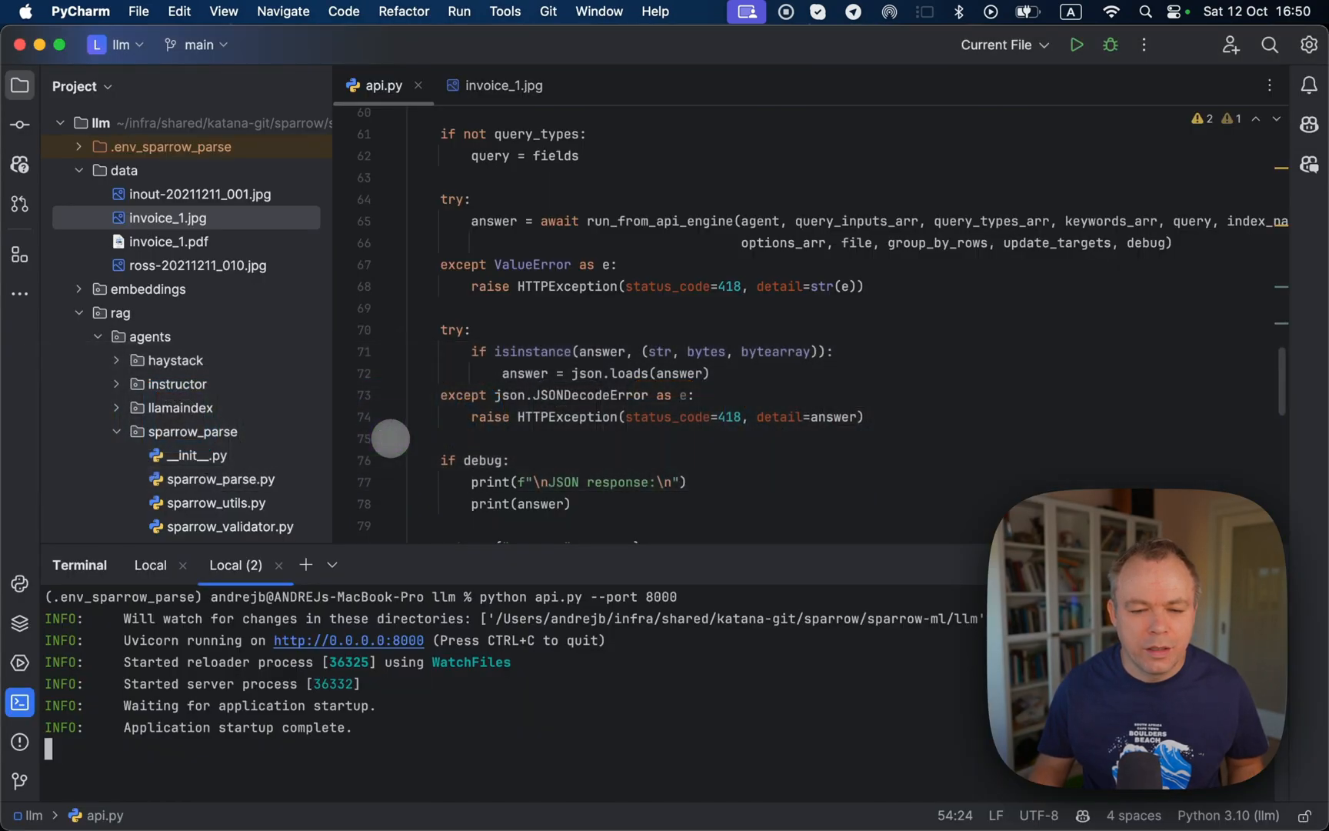
# - View invoice_1.jpg from its header down to the items table
pyautogui.click(502, 84)
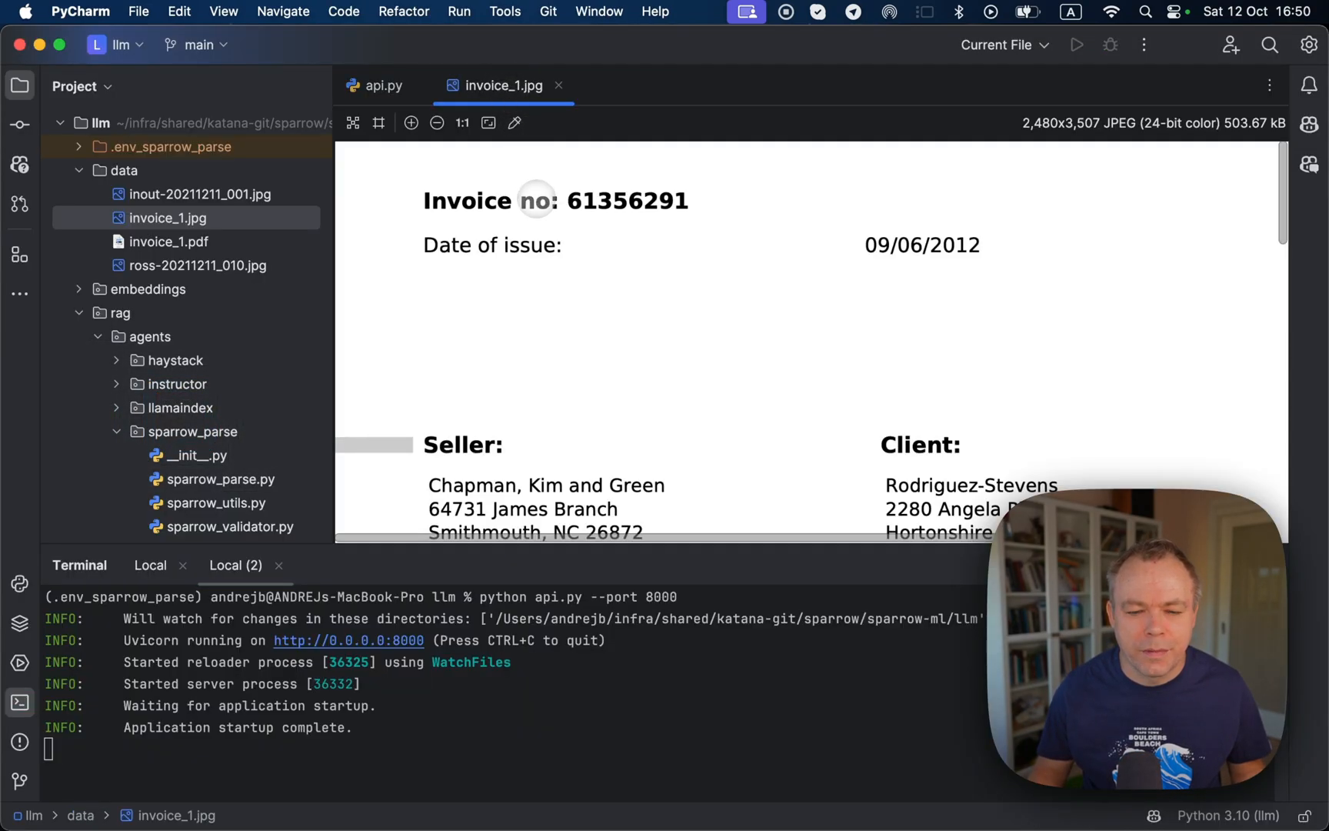
pyautogui.scroll(-3)
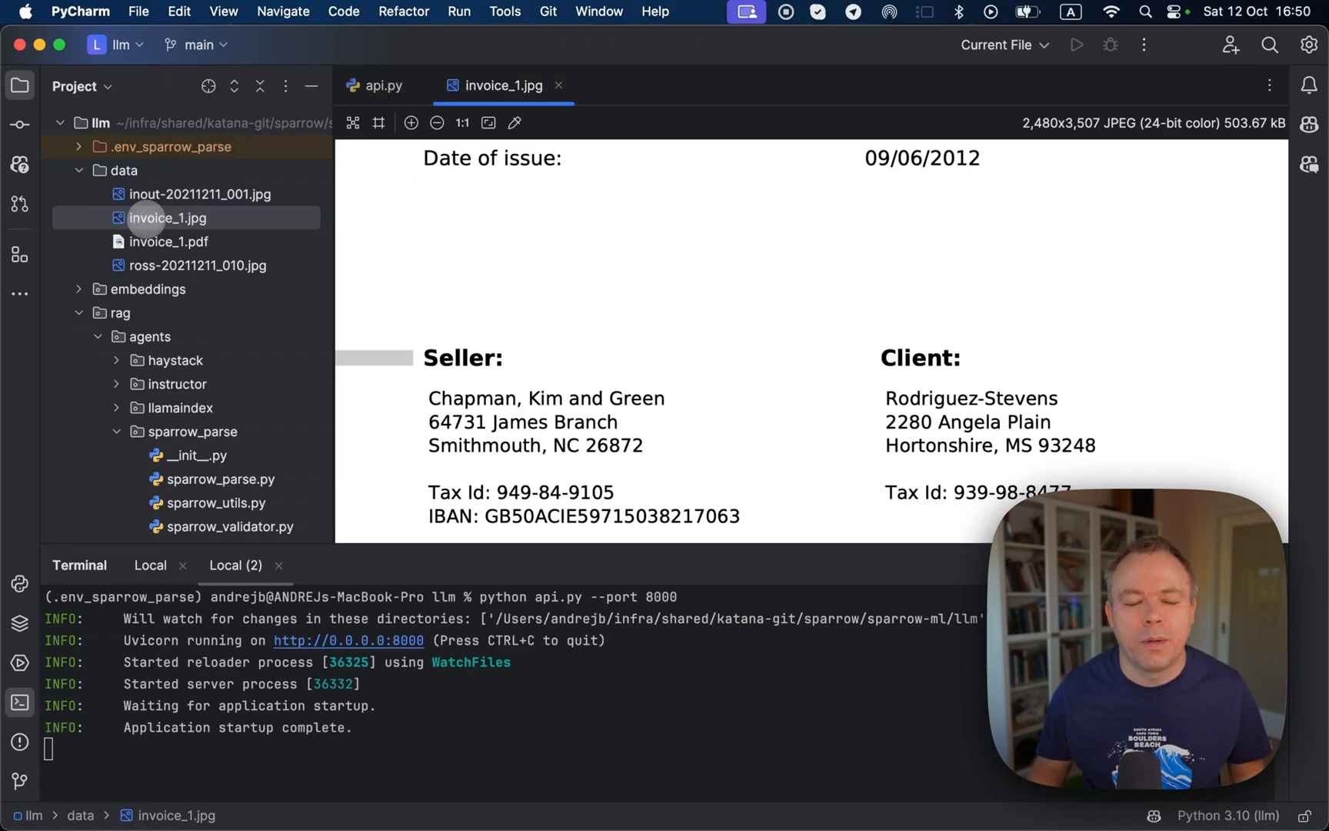
pyautogui.moveTo(177, 241)
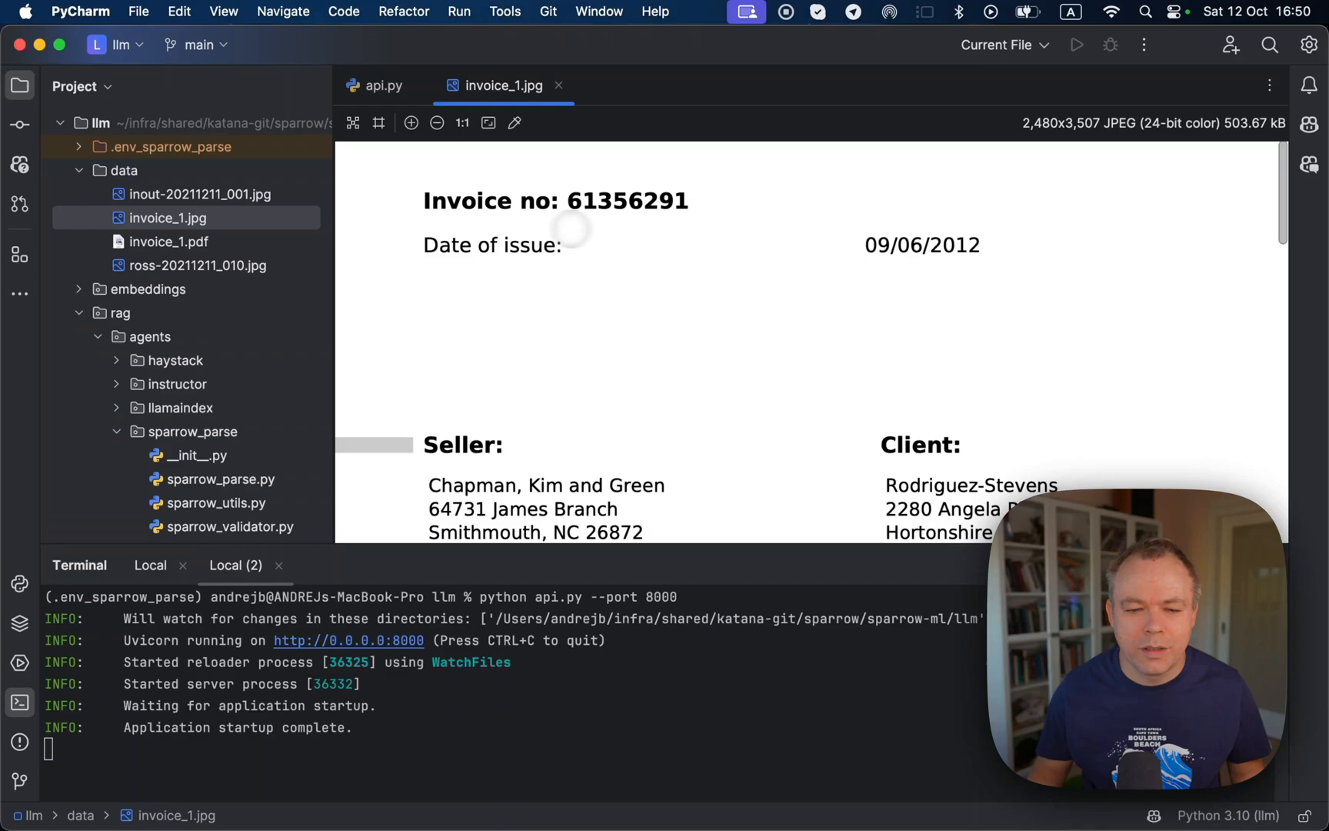
pyautogui.scroll(-3)
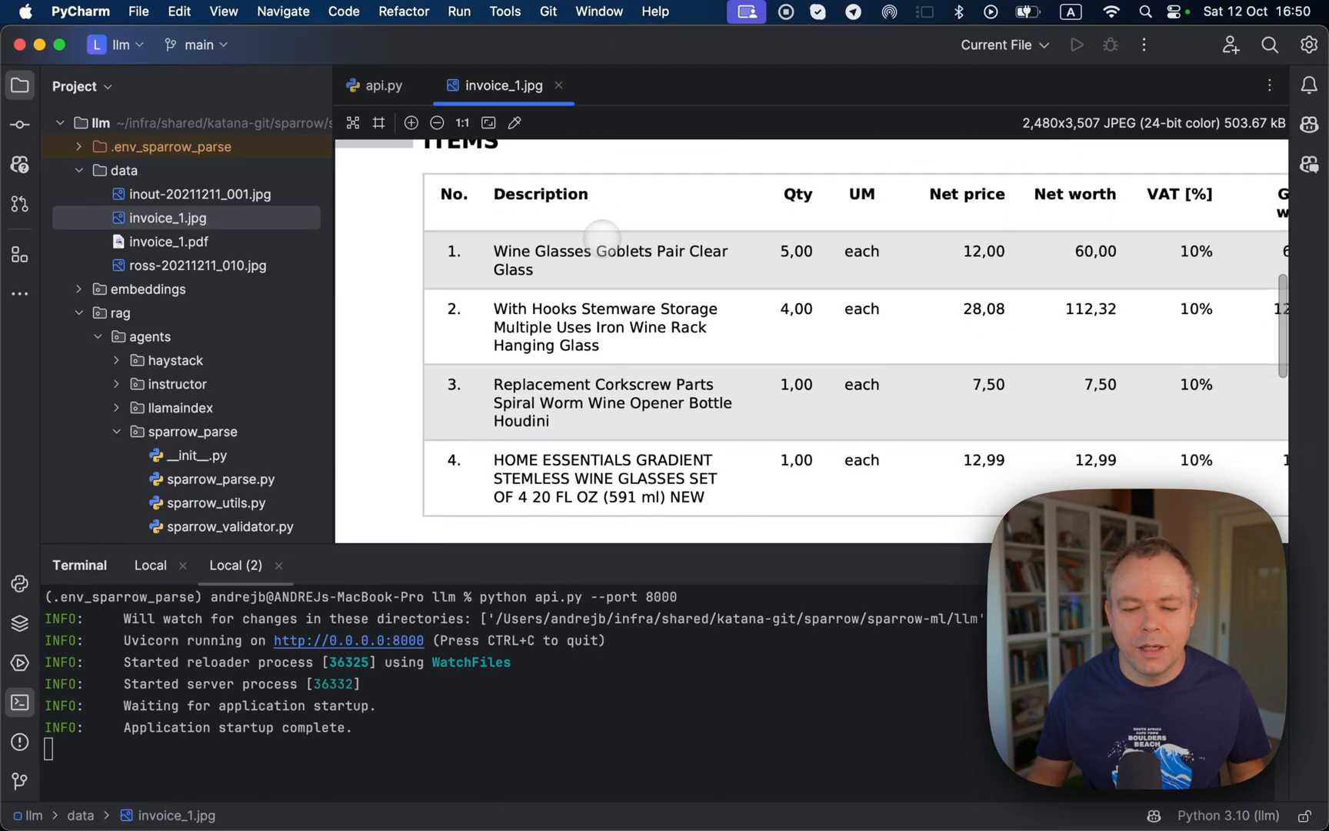
pyautogui.moveTo(702, 320)
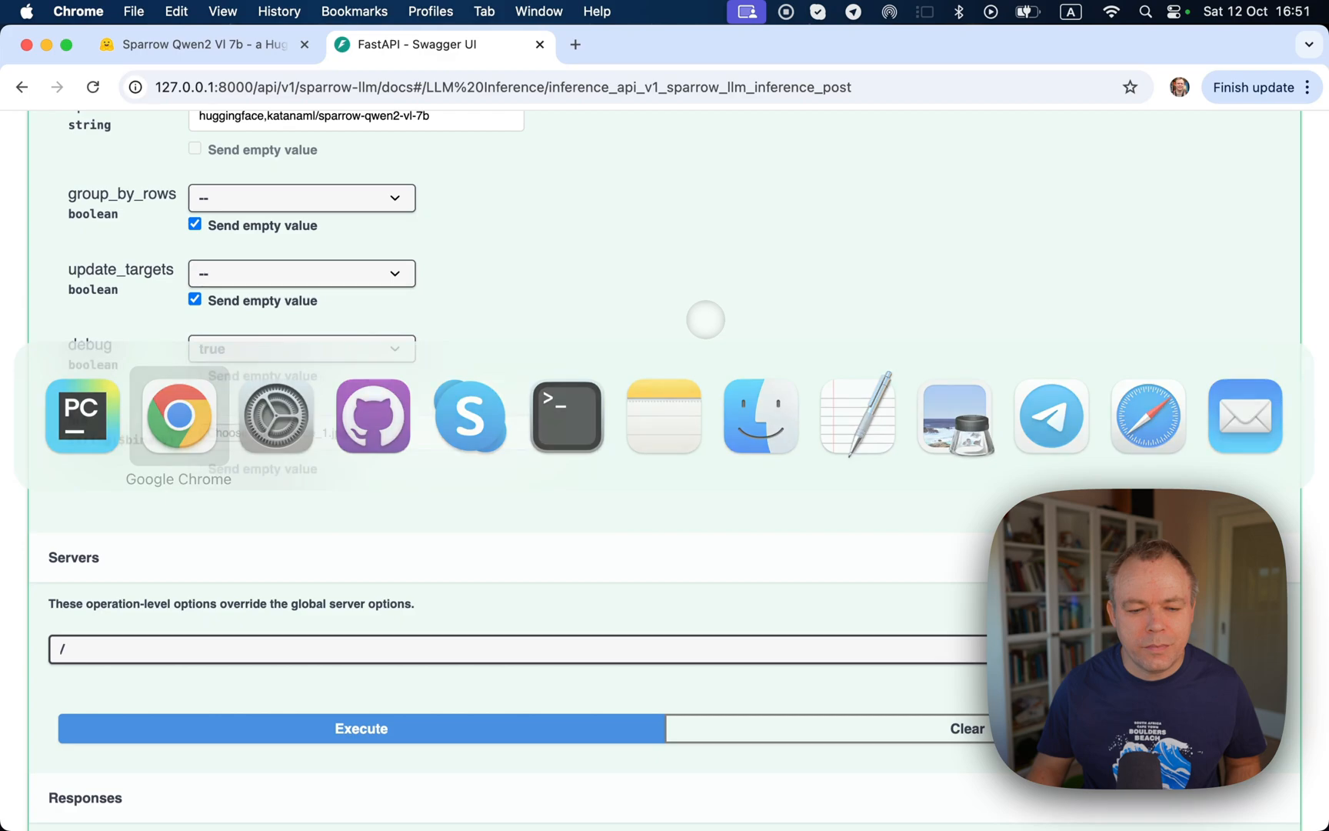
# - Execute the Sparrow LLM inference request for invoice_1.jpg in Swagger UI
pyautogui.click(360, 727)
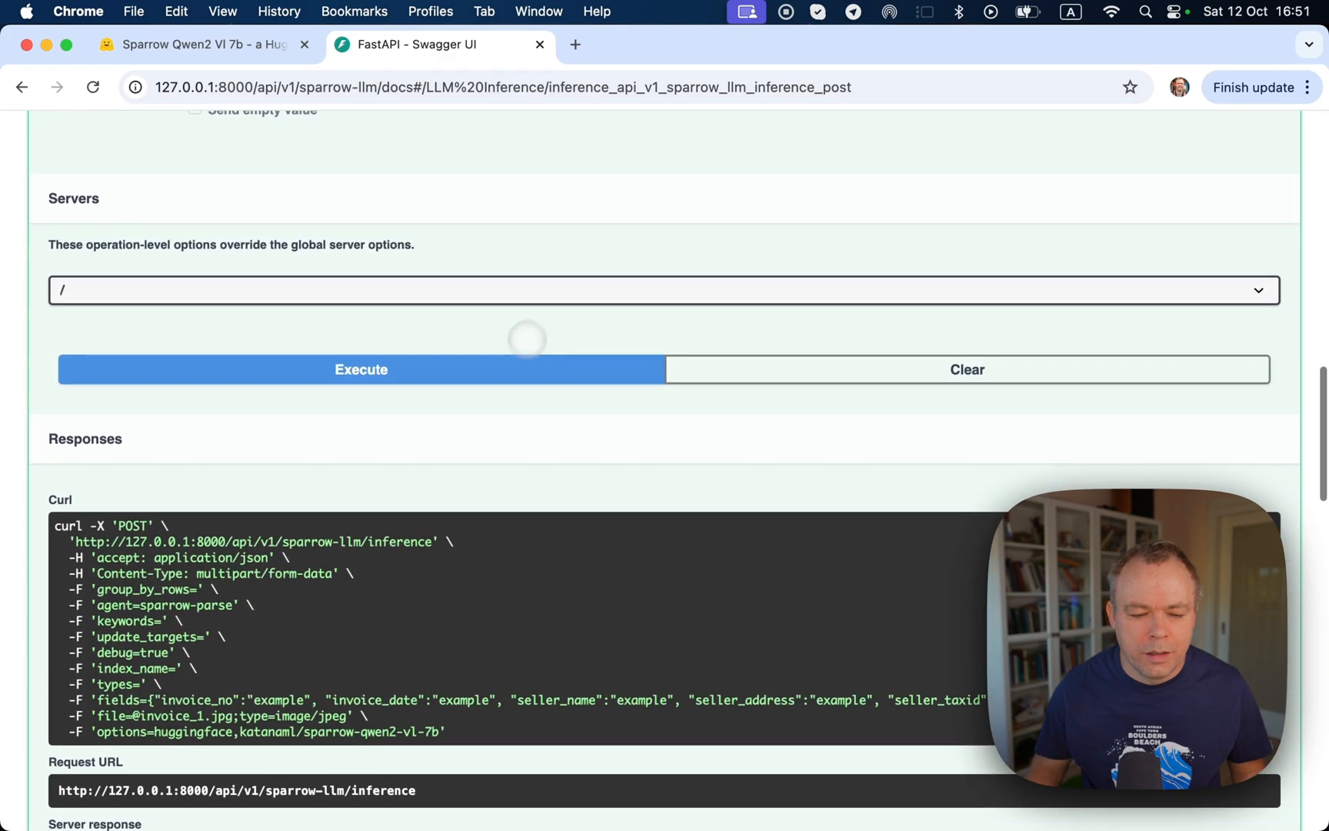
pyautogui.click(360, 369)
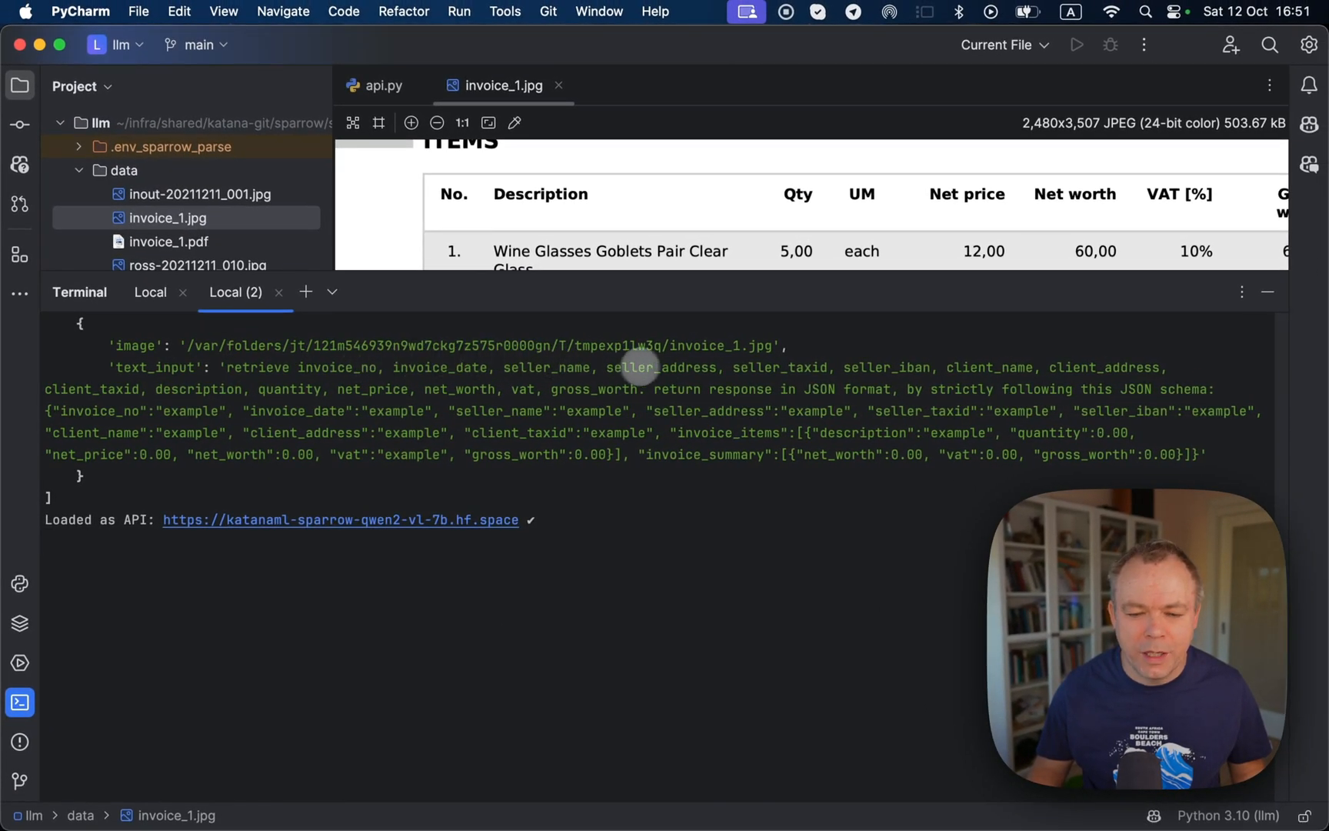
pyautogui.moveTo(741, 347)
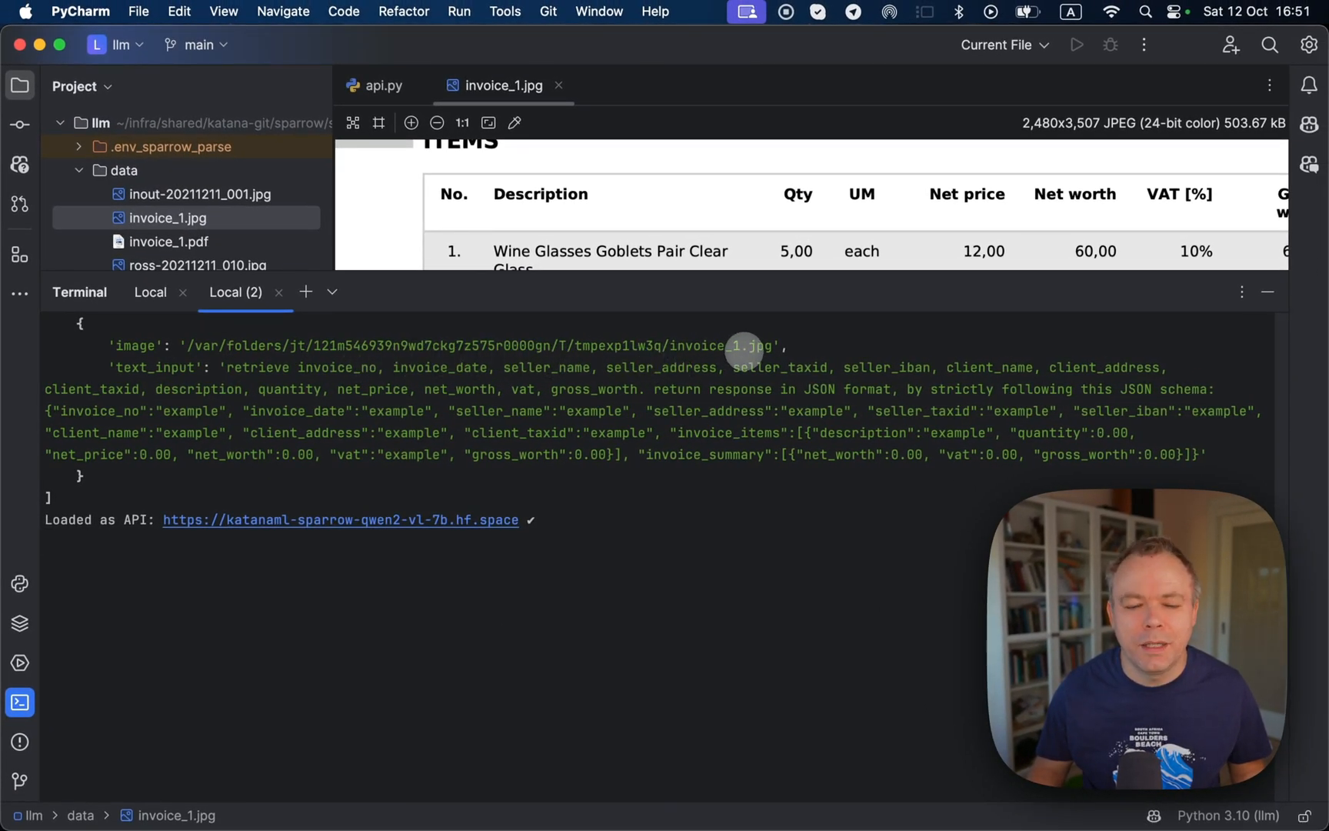
pyautogui.moveTo(241, 388)
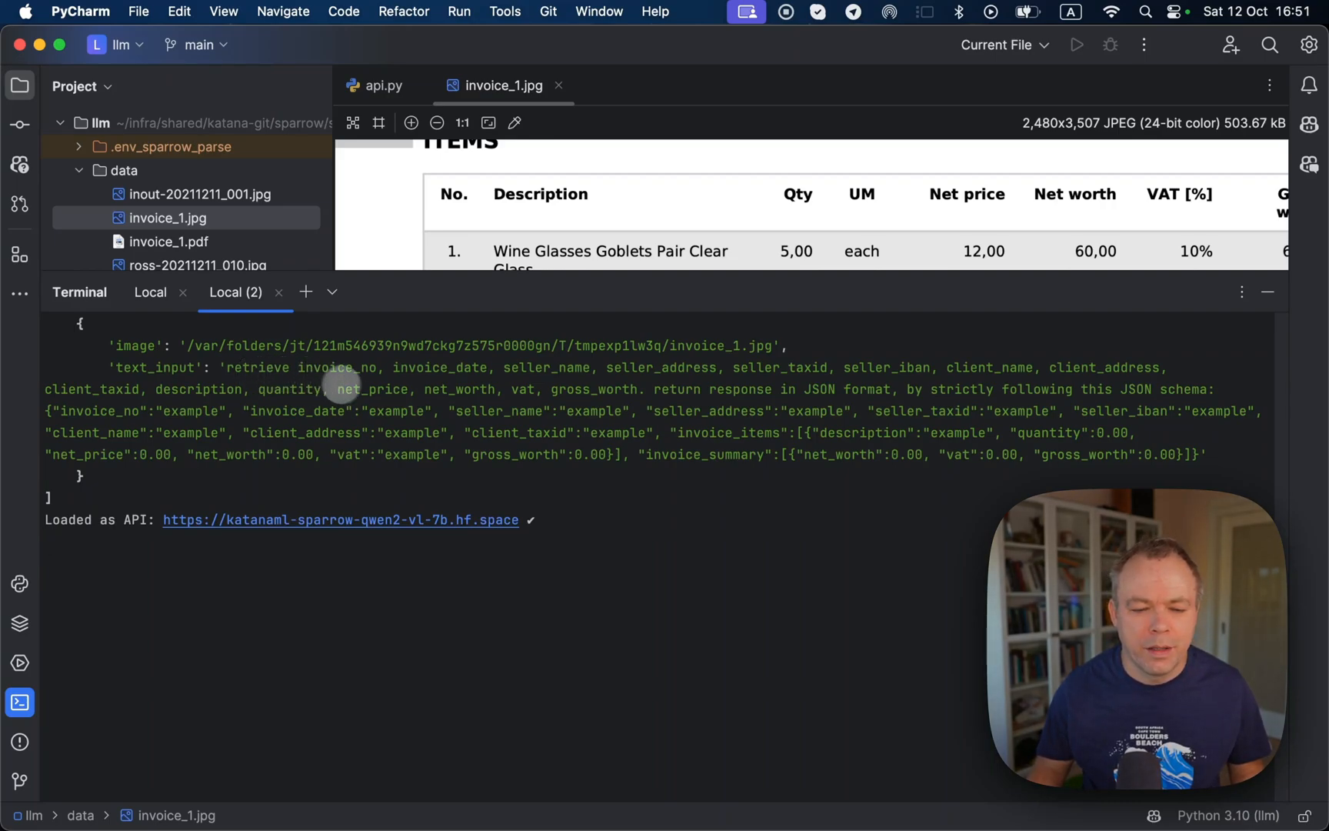
pyautogui.moveTo(712, 383)
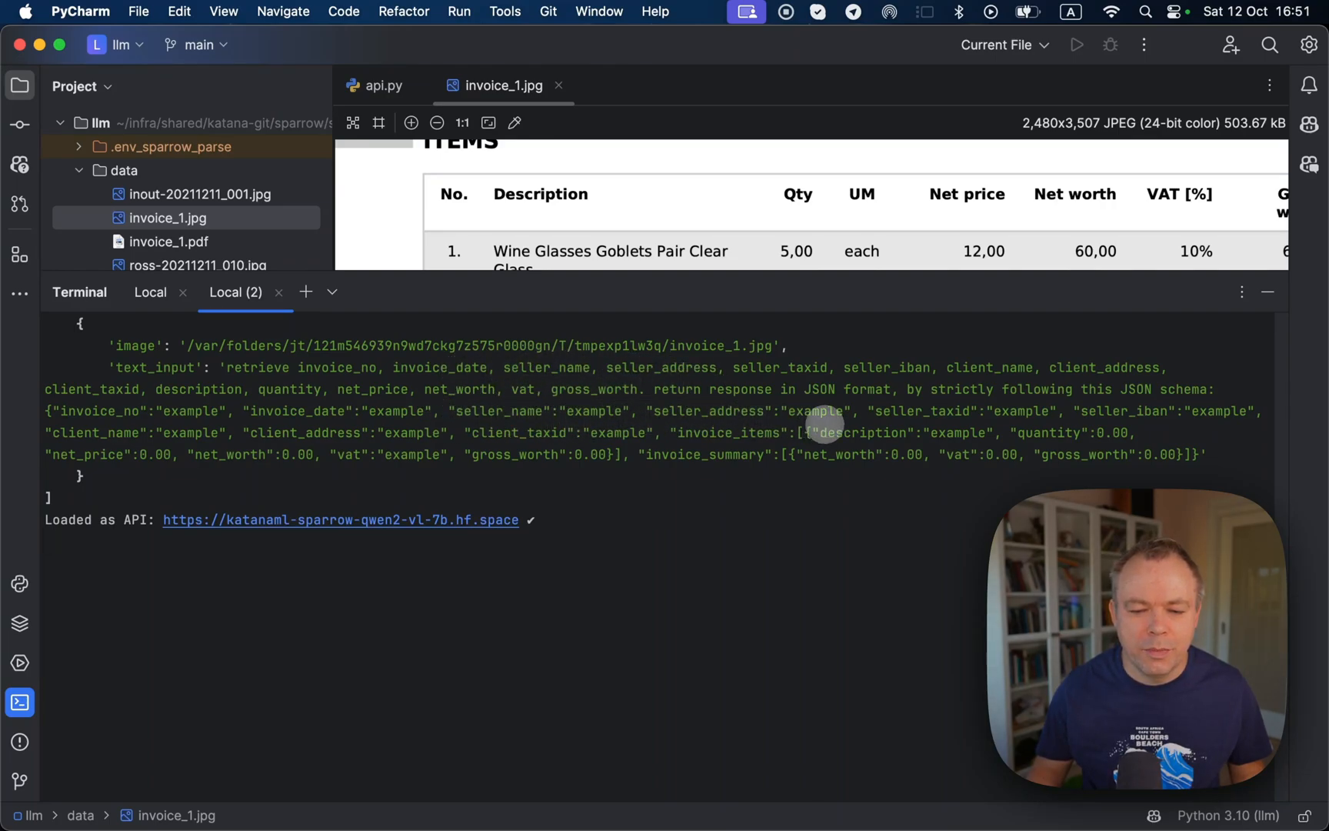
pyautogui.moveTo(847, 411)
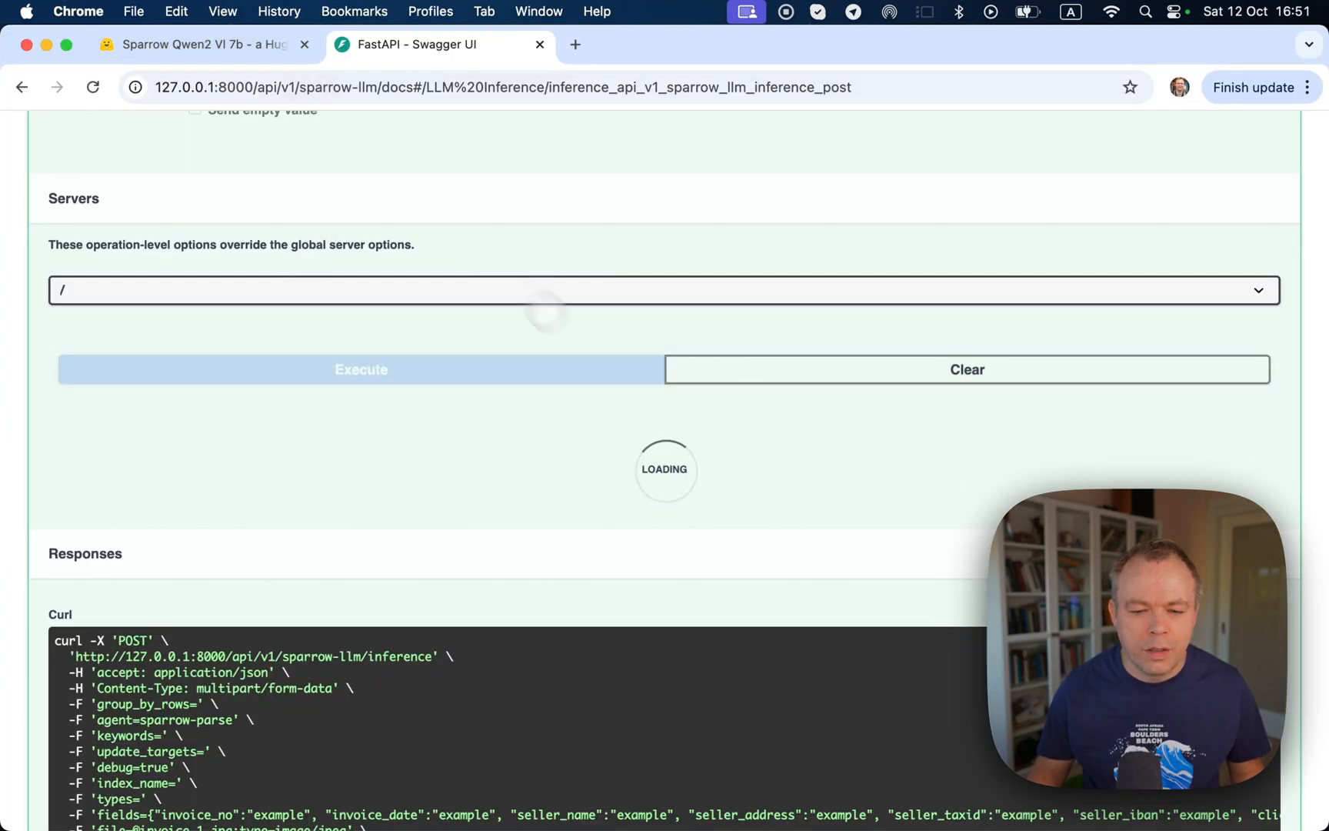
# - Switch to the Hugging Face Sparrow Qwen2-VL-7B Space after reviewing the server log
pyautogui.click(197, 44)
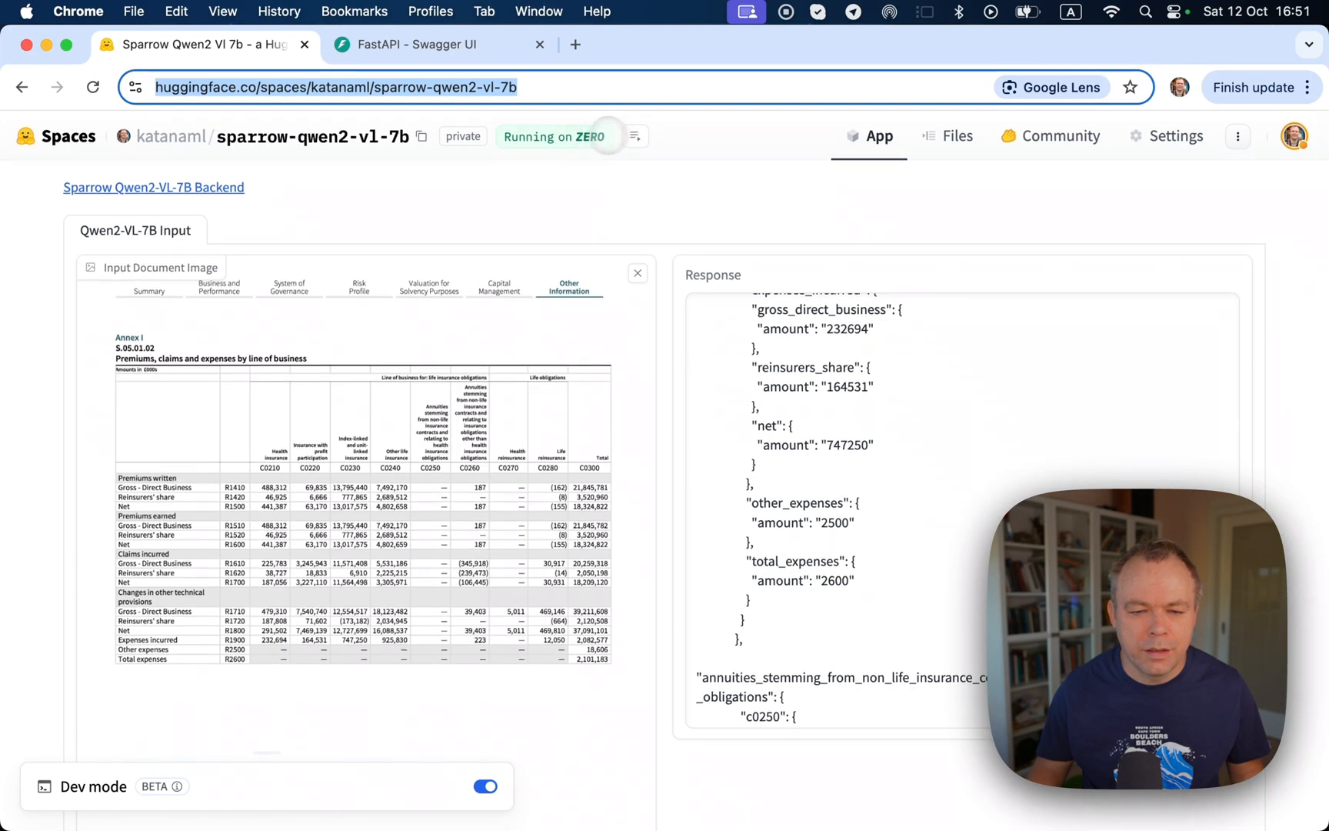
# - Show the Space's container logs to watch the model load its checkpoint shards
pyautogui.click(634, 137)
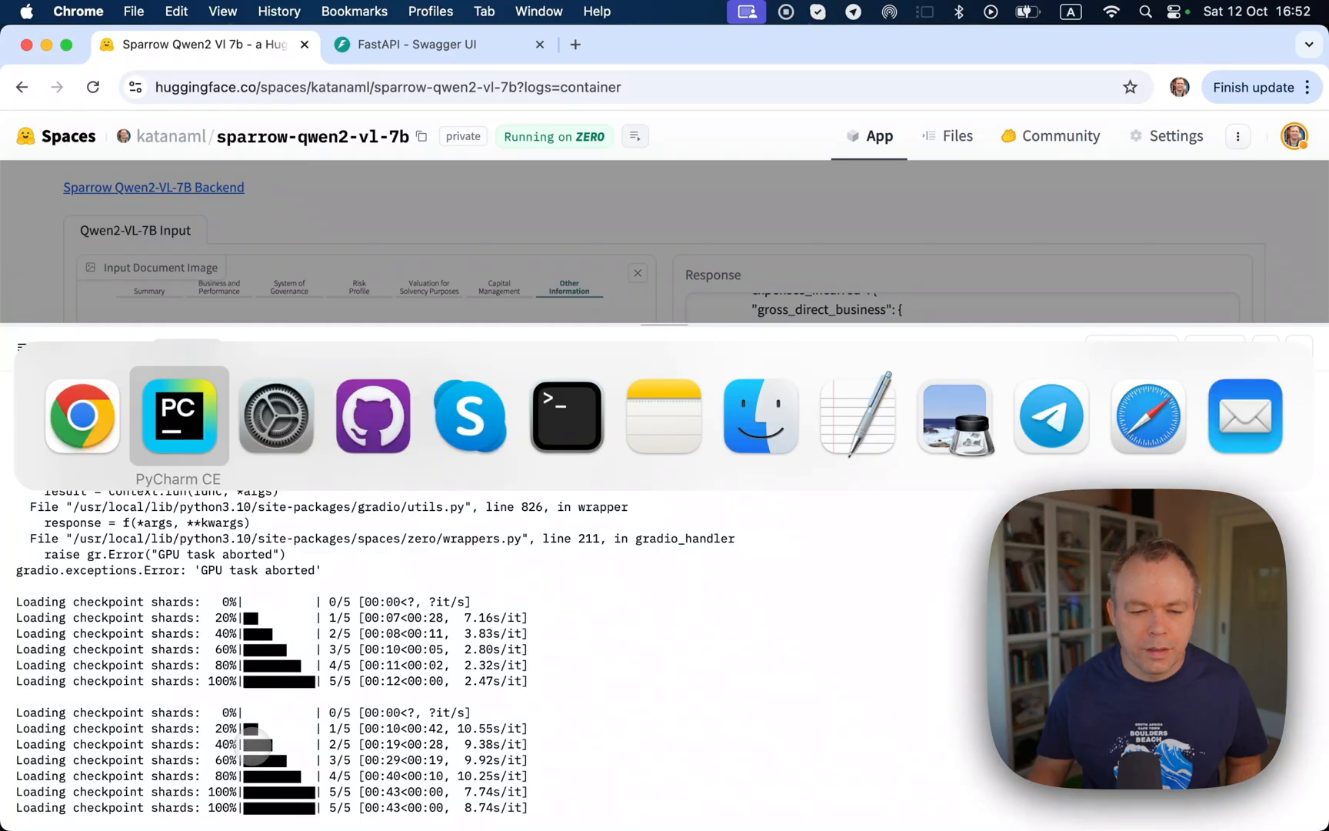
pyautogui.click(178, 416)
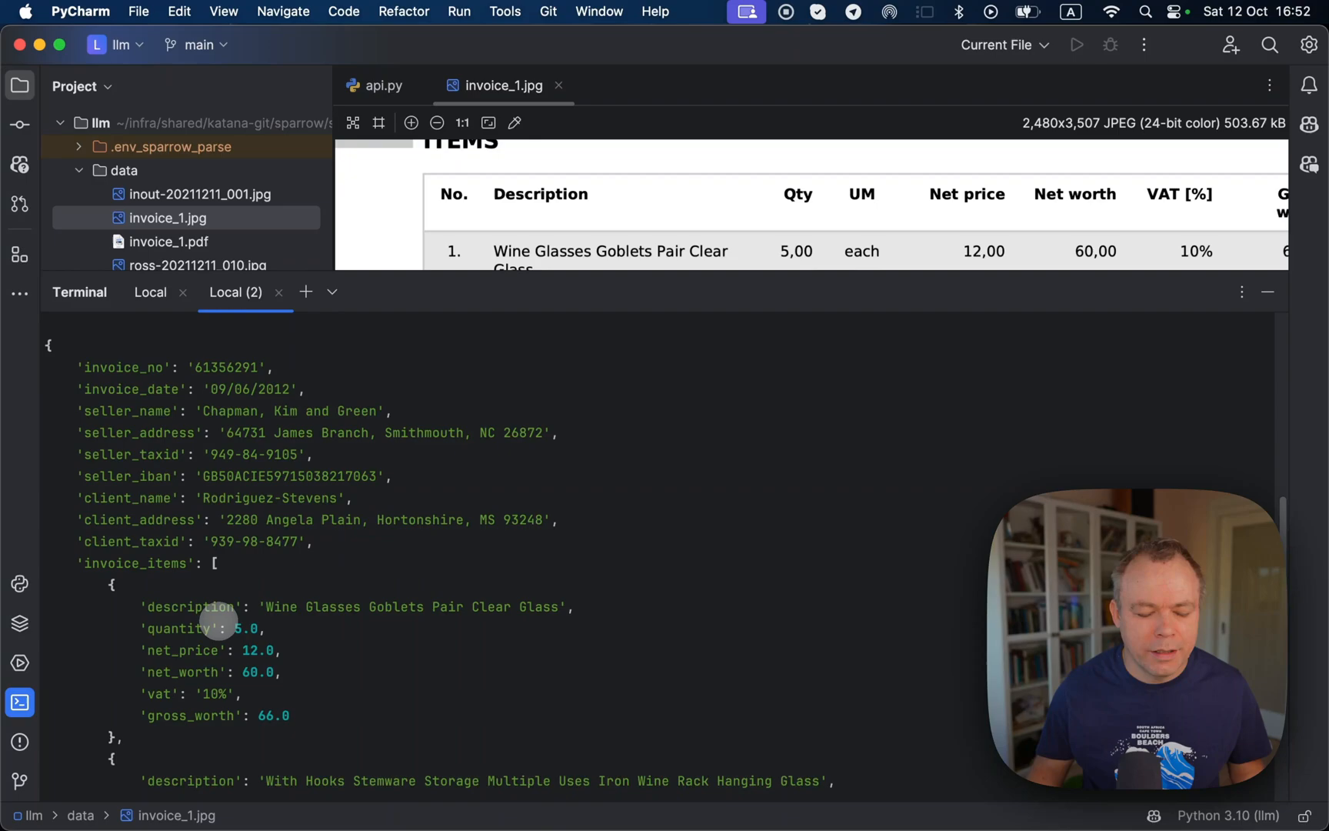
# - Scroll the Local (2) terminal to the printed invoice JSON with number 61356291
pyautogui.scroll(-3)
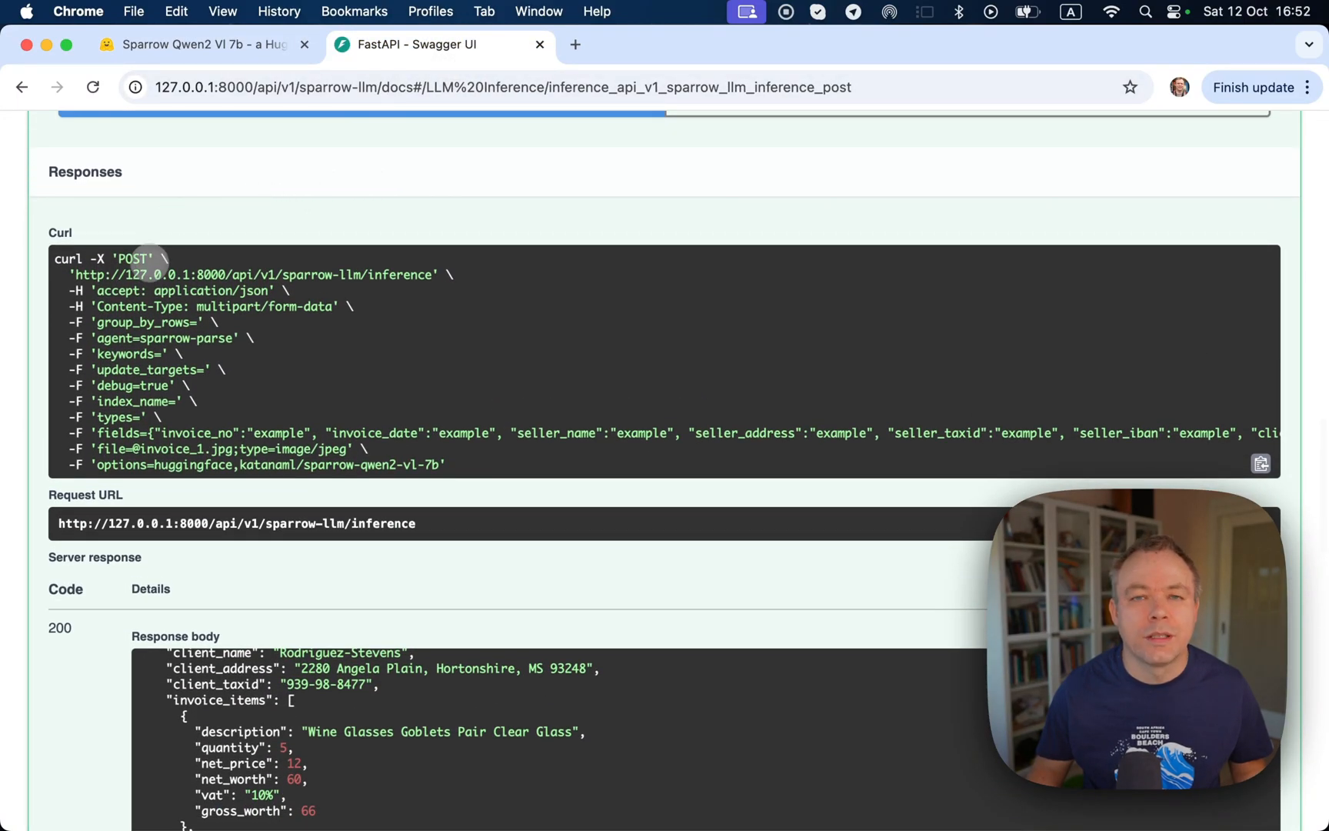
# - Scroll the 200 response body through all four line items to the invoice summary
pyautogui.scroll(-3)
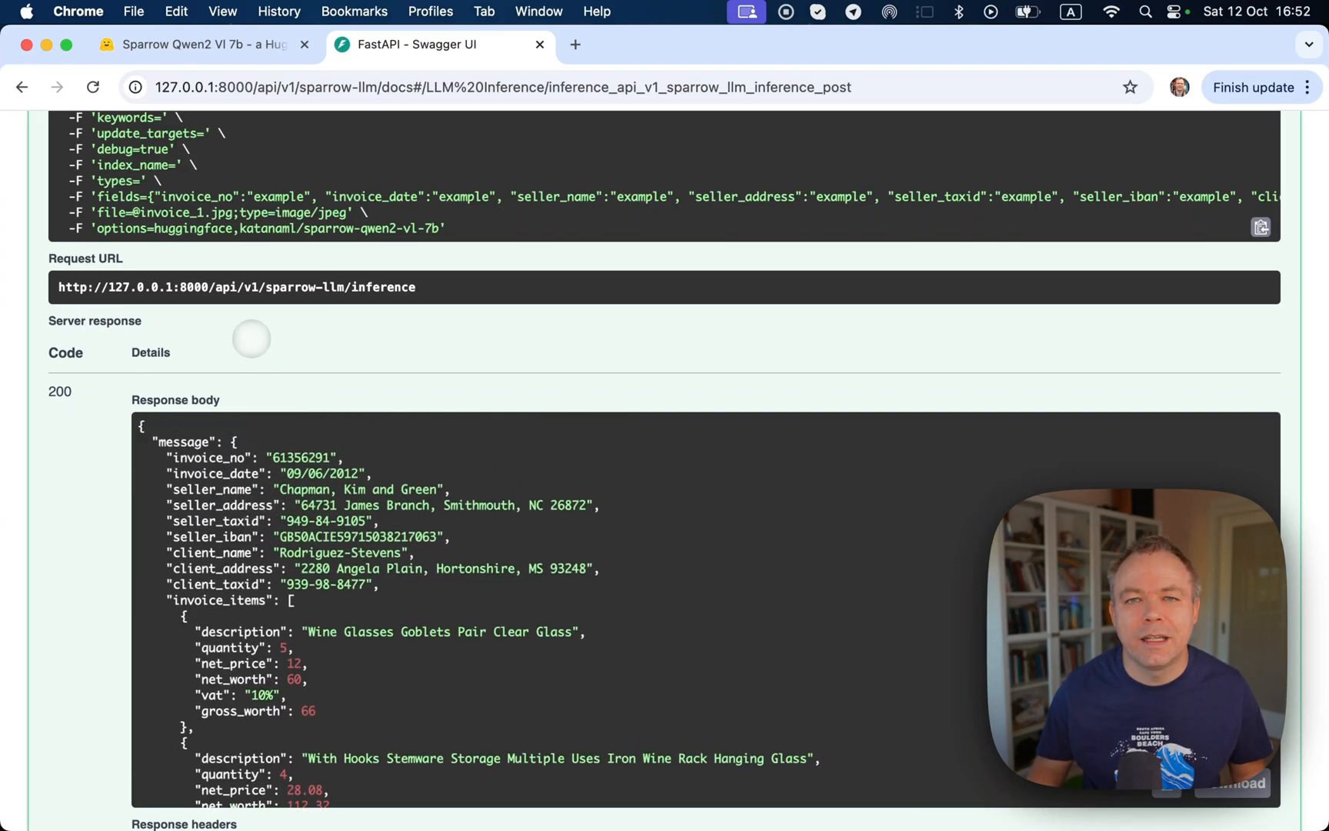
pyautogui.scroll(-3)
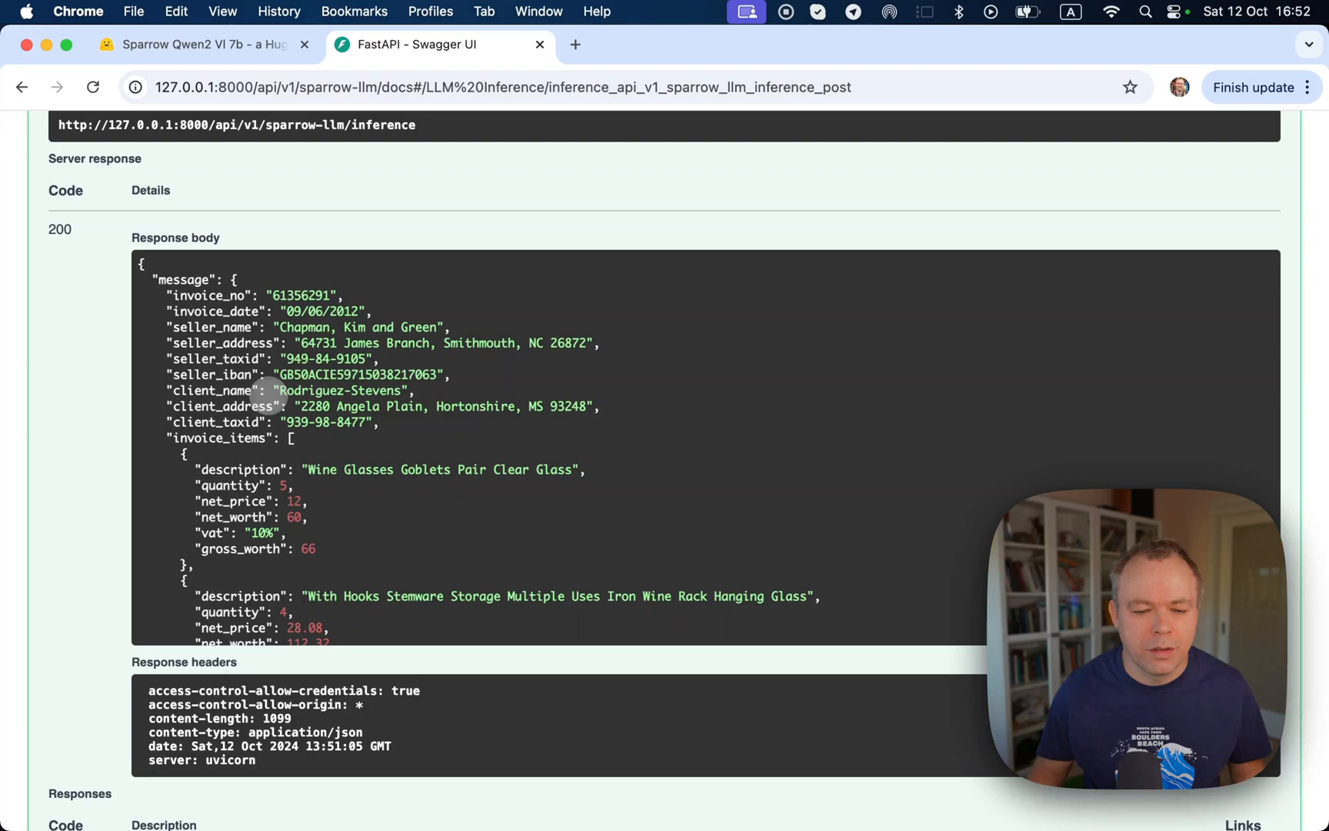
pyautogui.scroll(-3)
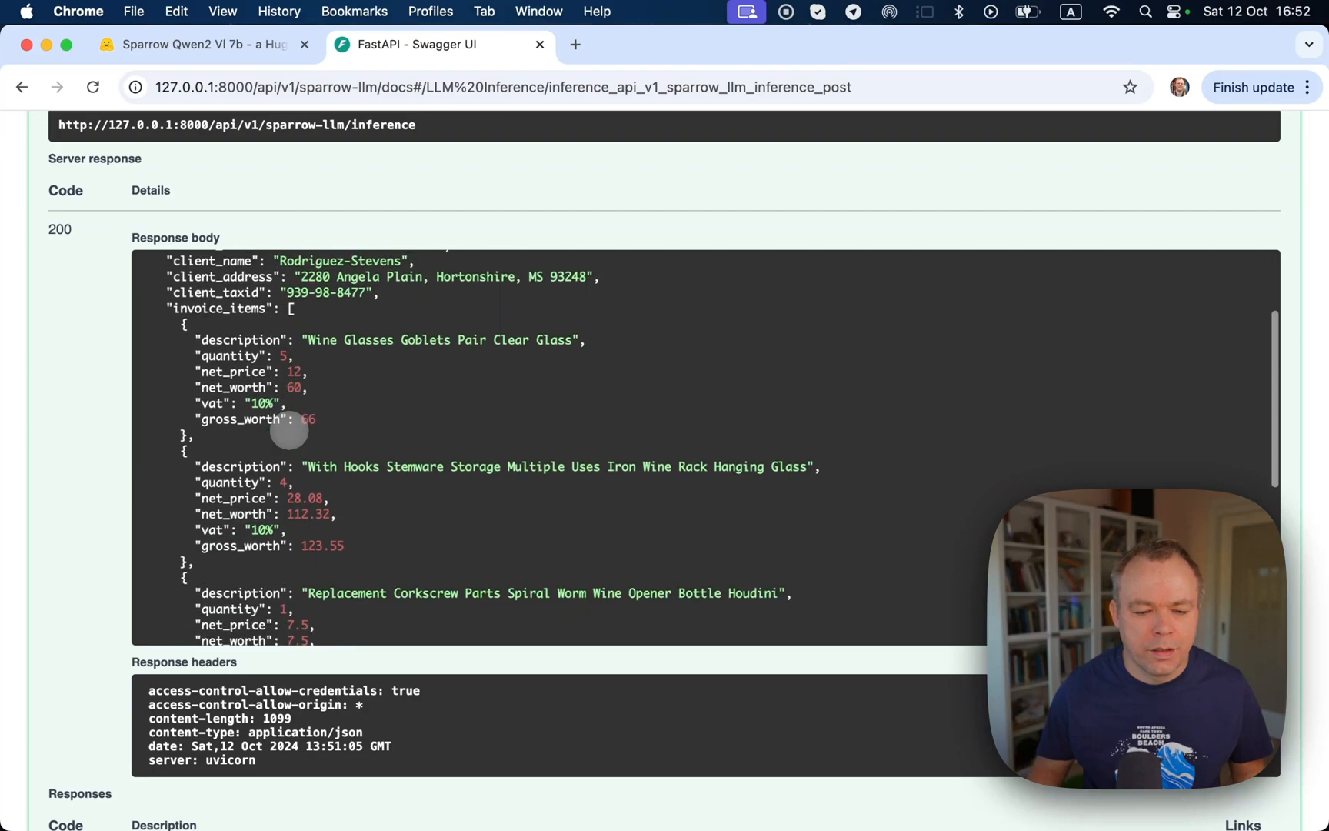
pyautogui.scroll(-3)
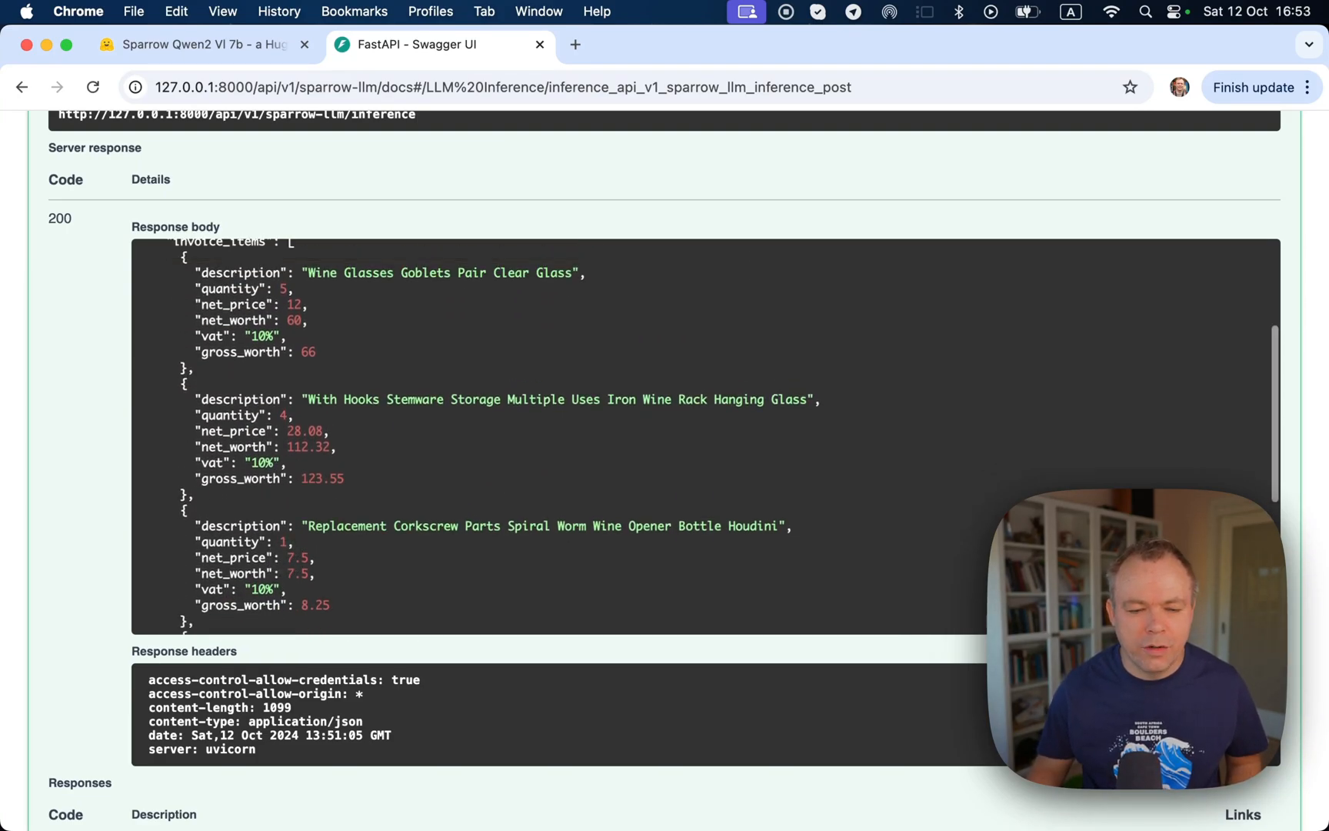
pyautogui.scroll(-3)
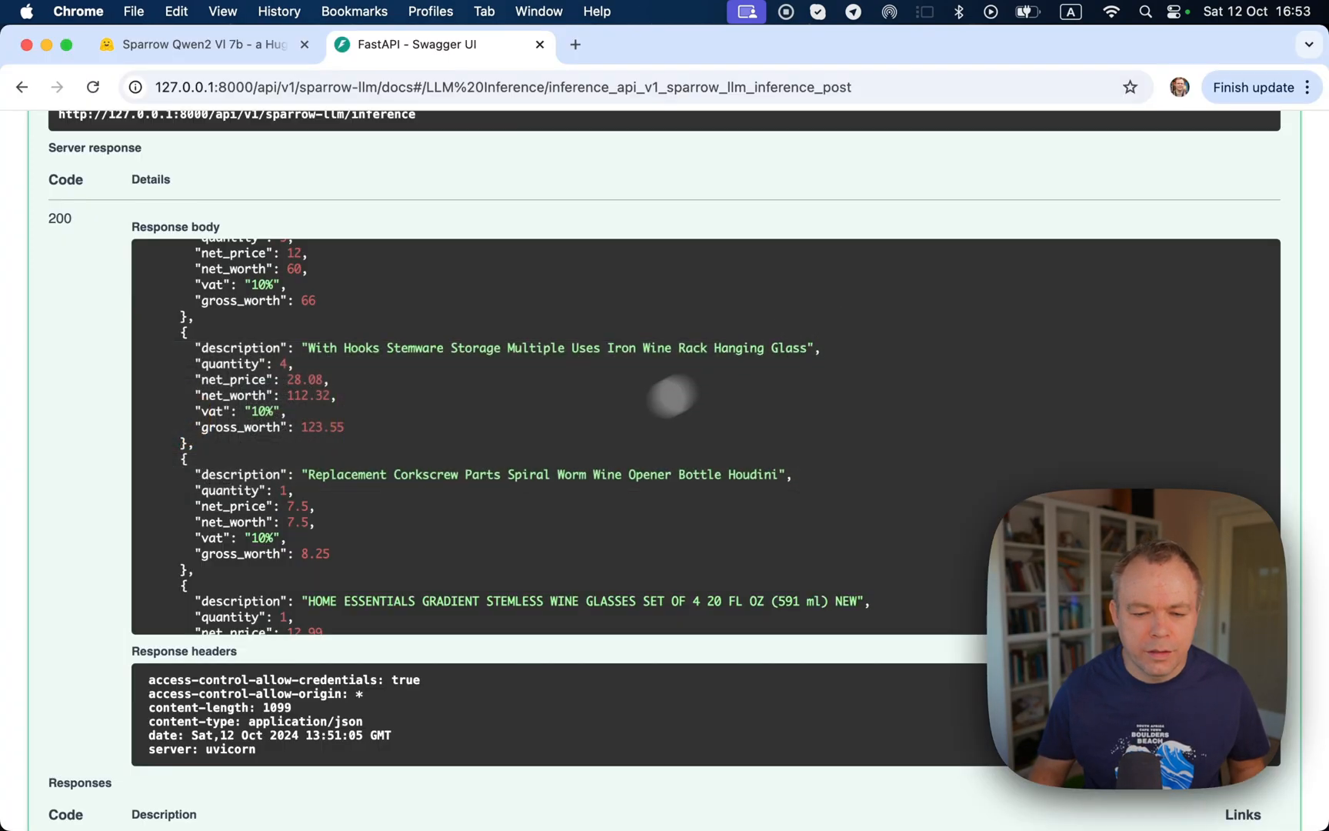
pyautogui.scroll(-3)
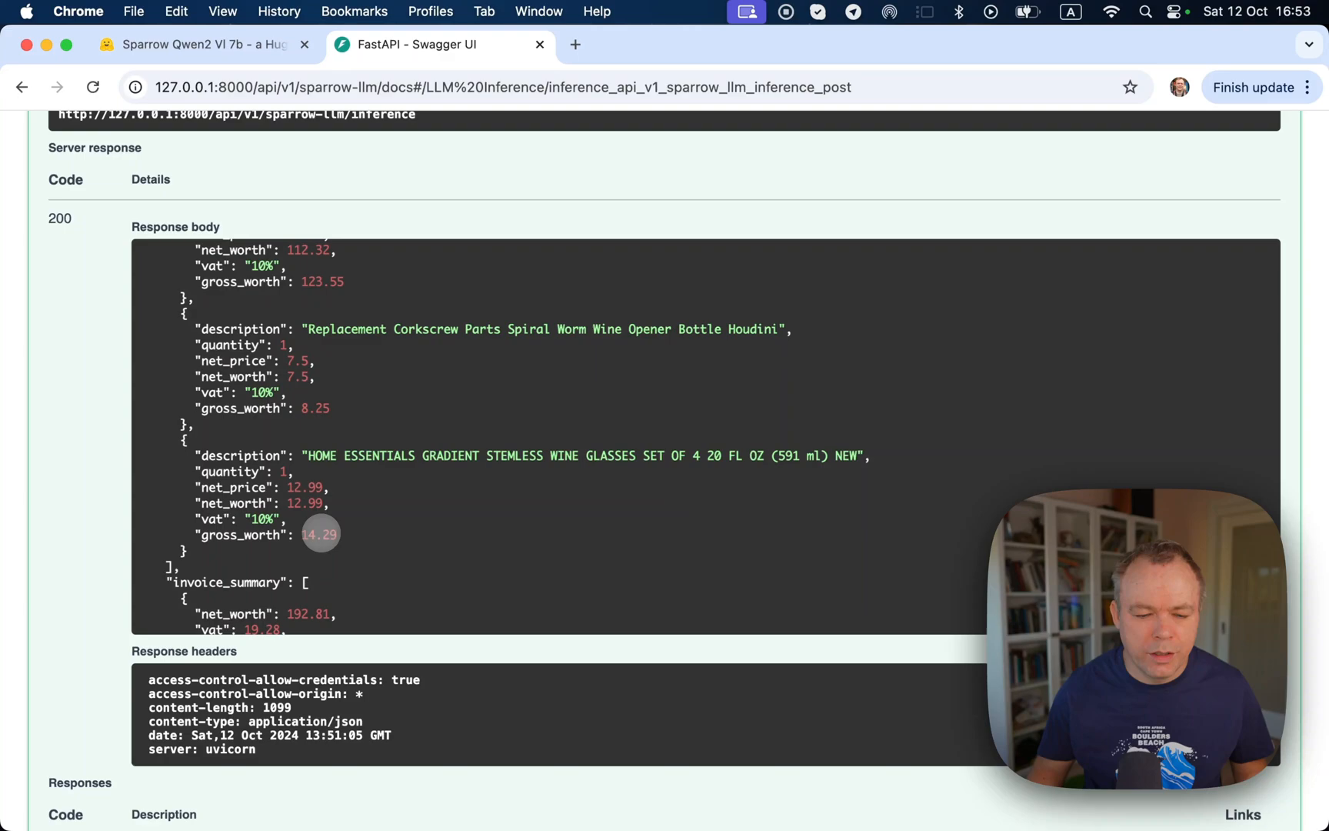